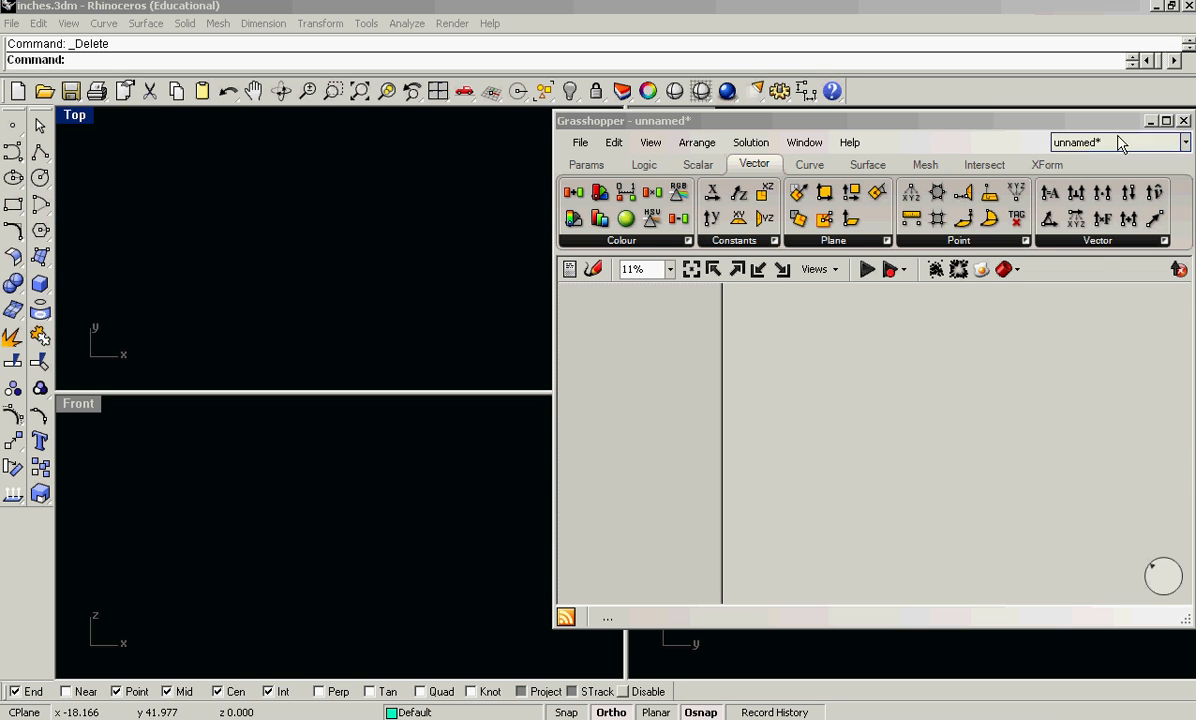
Step: Drop a Point parameter and reference the Rhino point into it via Set Multiple Points
click(586, 164)
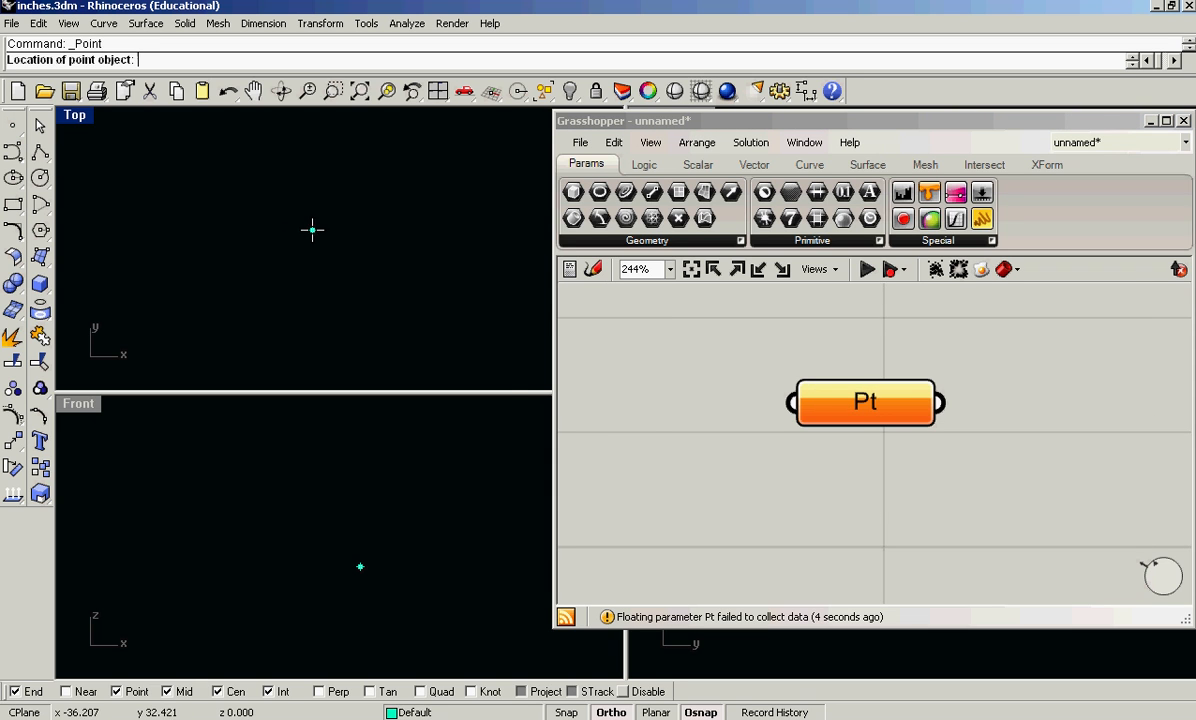
right_click(863, 402)
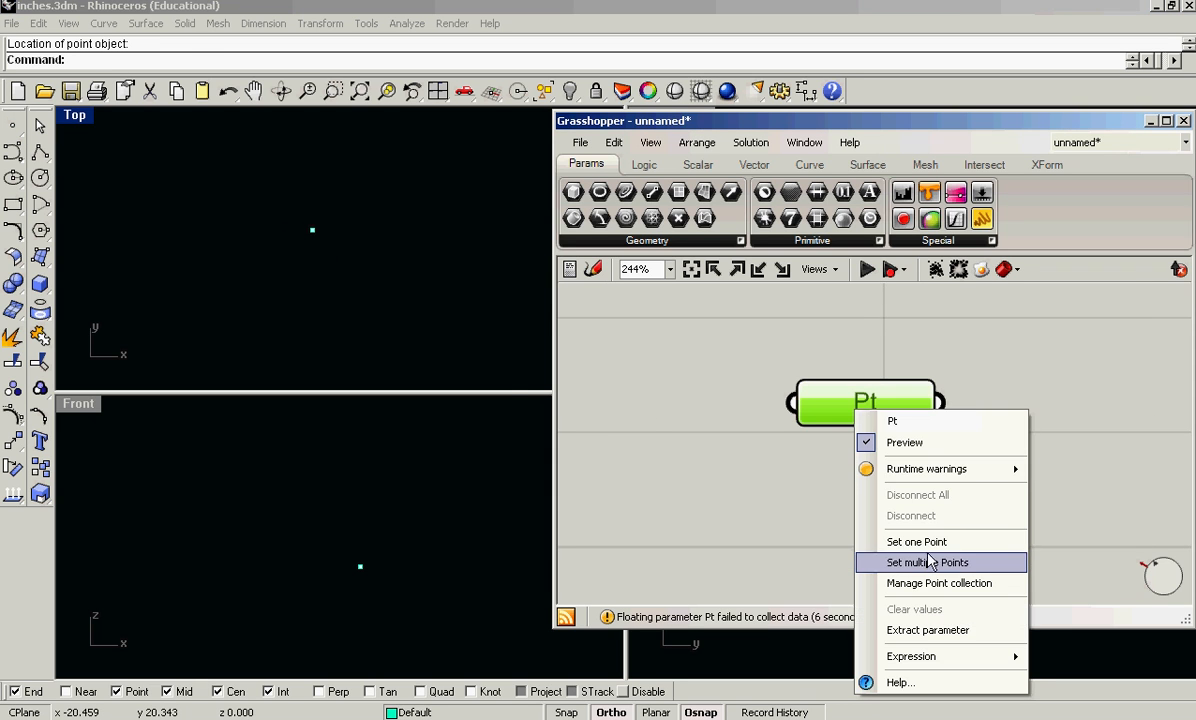
click(916, 541)
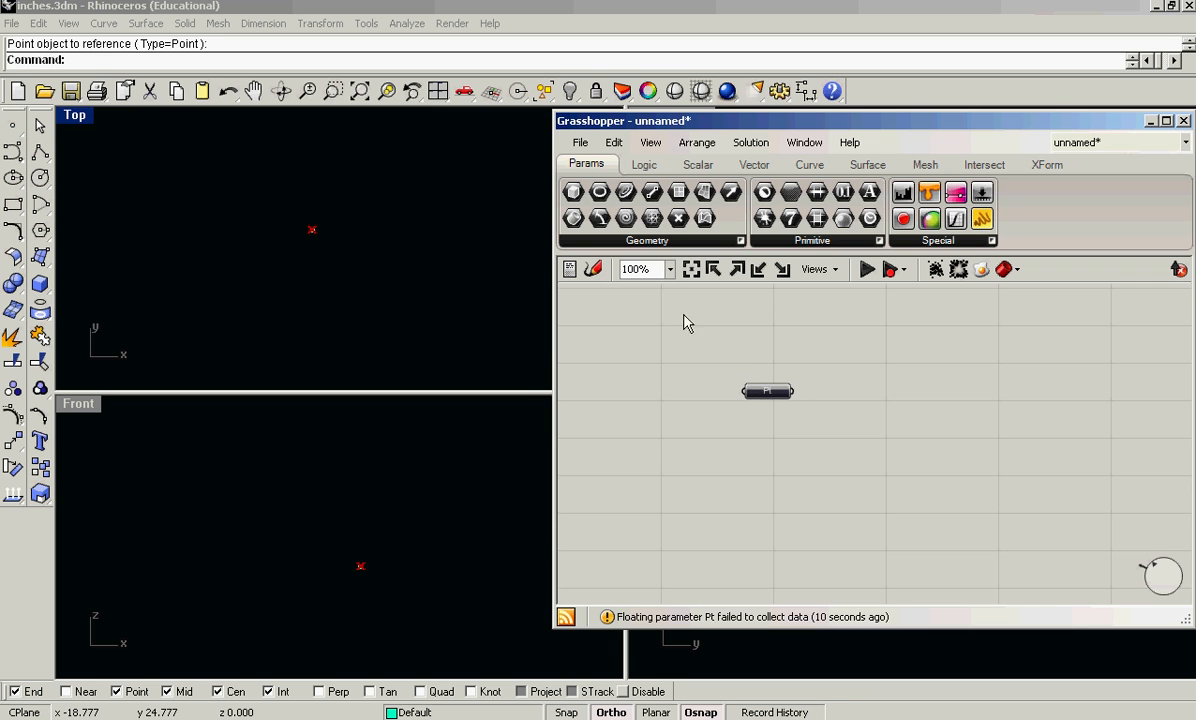
mouse_move(744, 244)
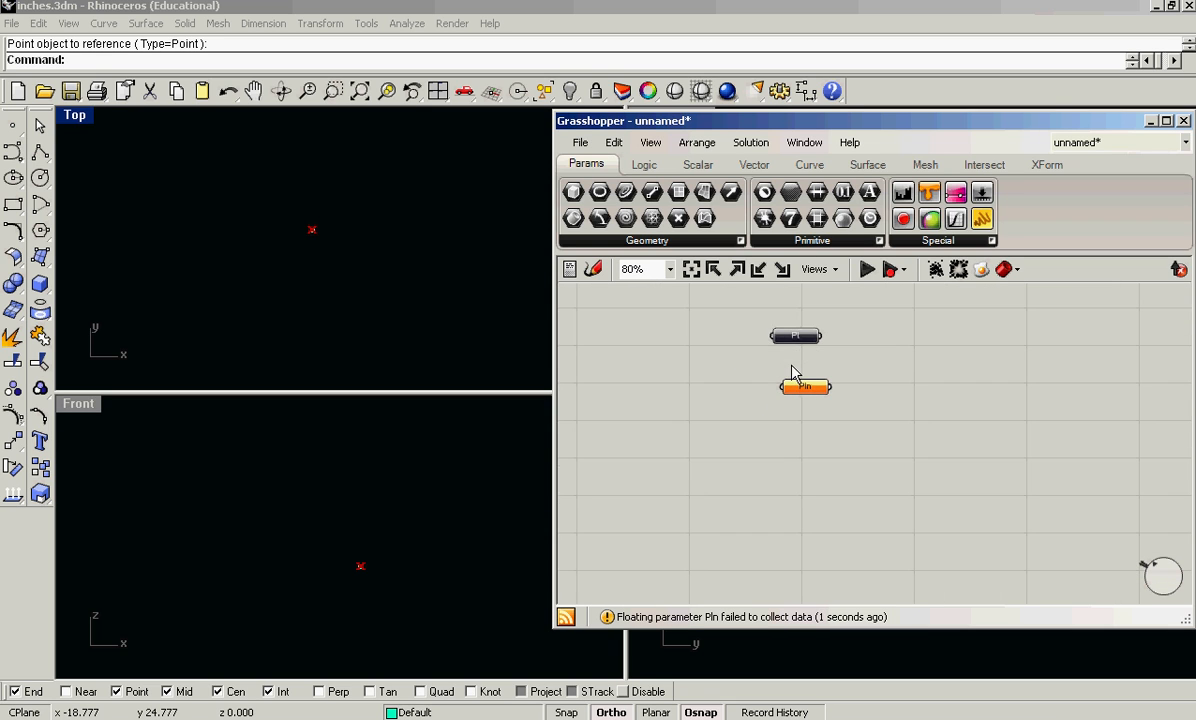
Step: Place a Plane parameter fed by XY Plane and add Plane Components to split it
click(753, 164)
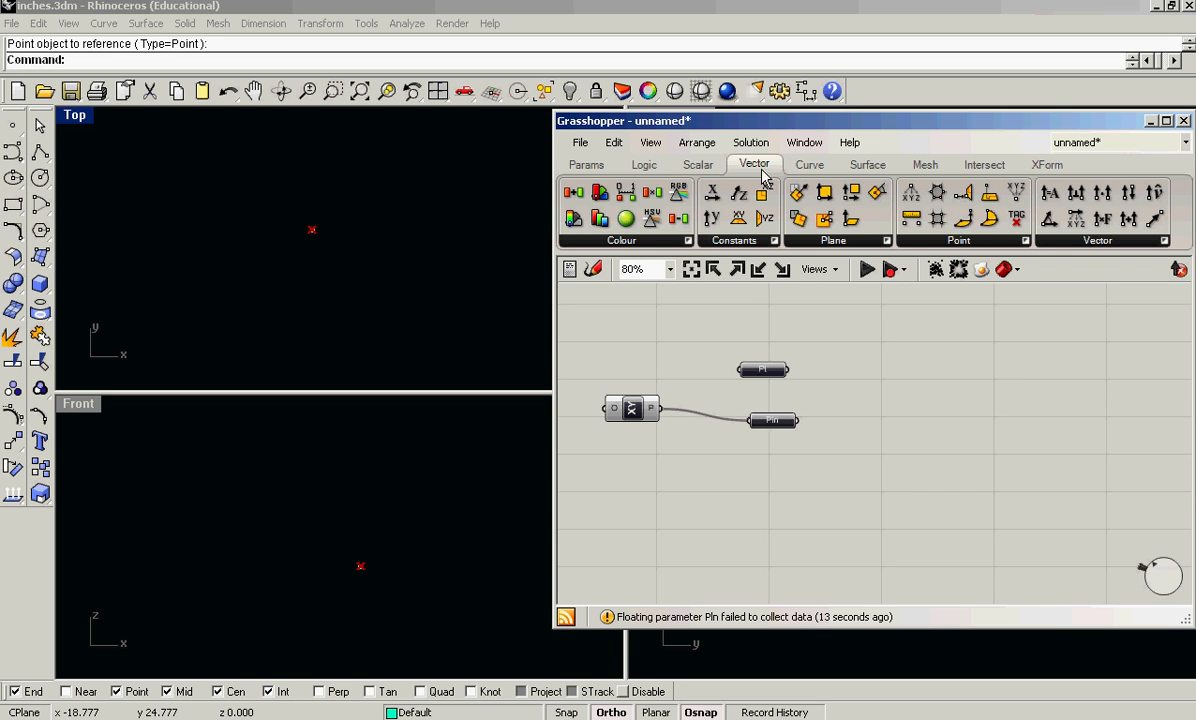
click(886, 240)
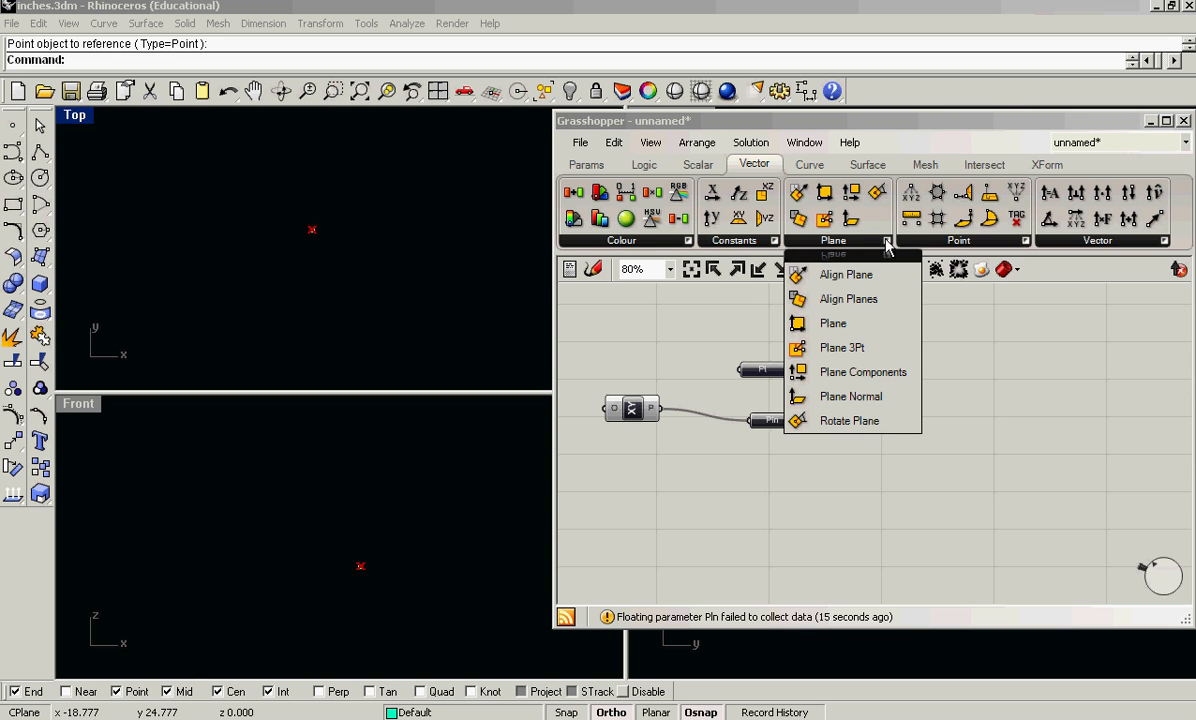
mouse_move(863, 372)
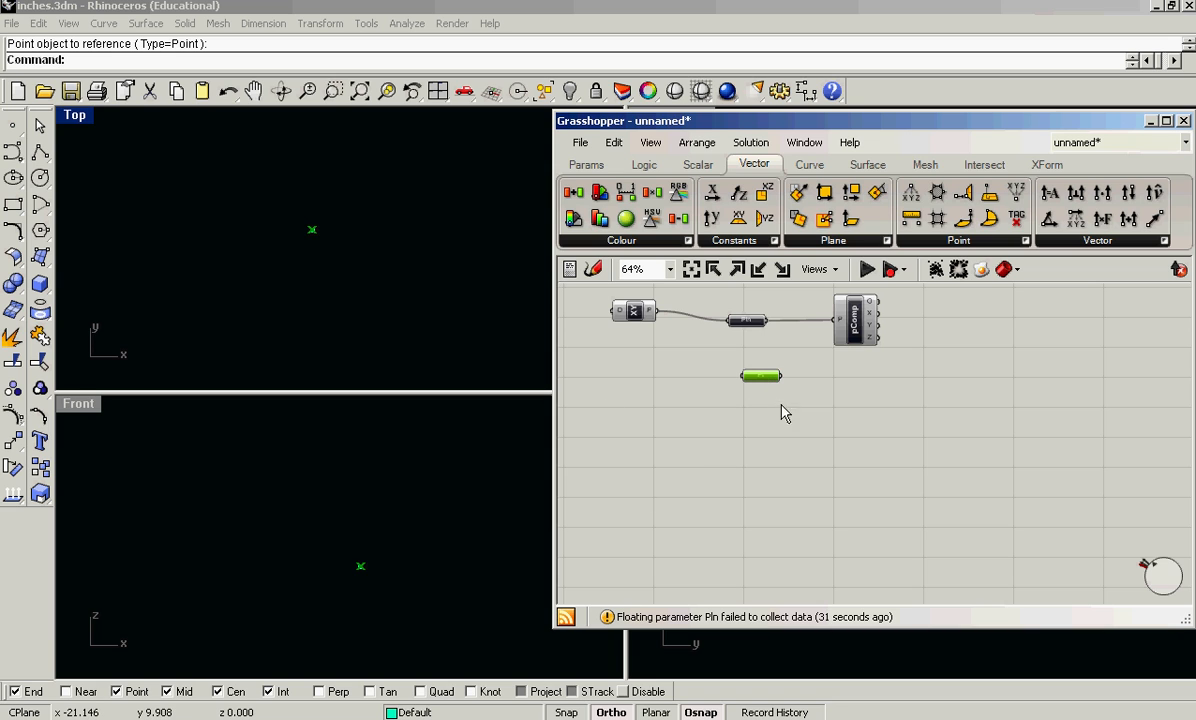
mouse_move(910, 345)
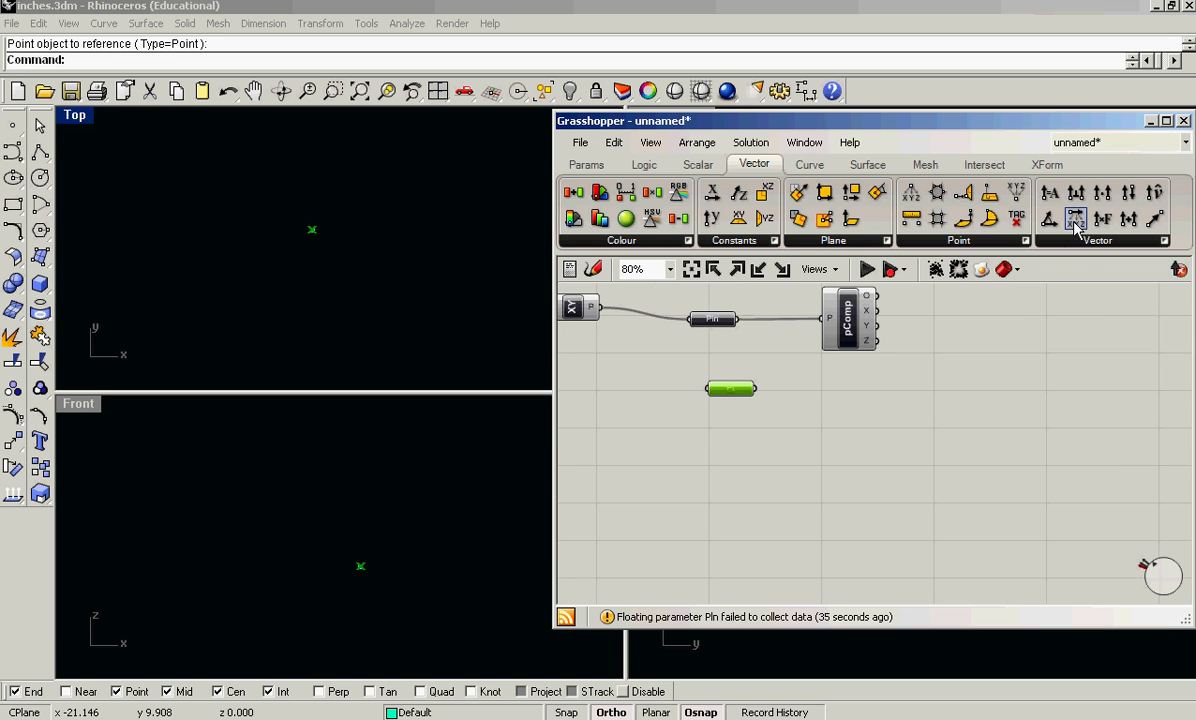
Step: Add a Move component, rename the point to startPoint and wire it into Move's G input
click(1047, 164)
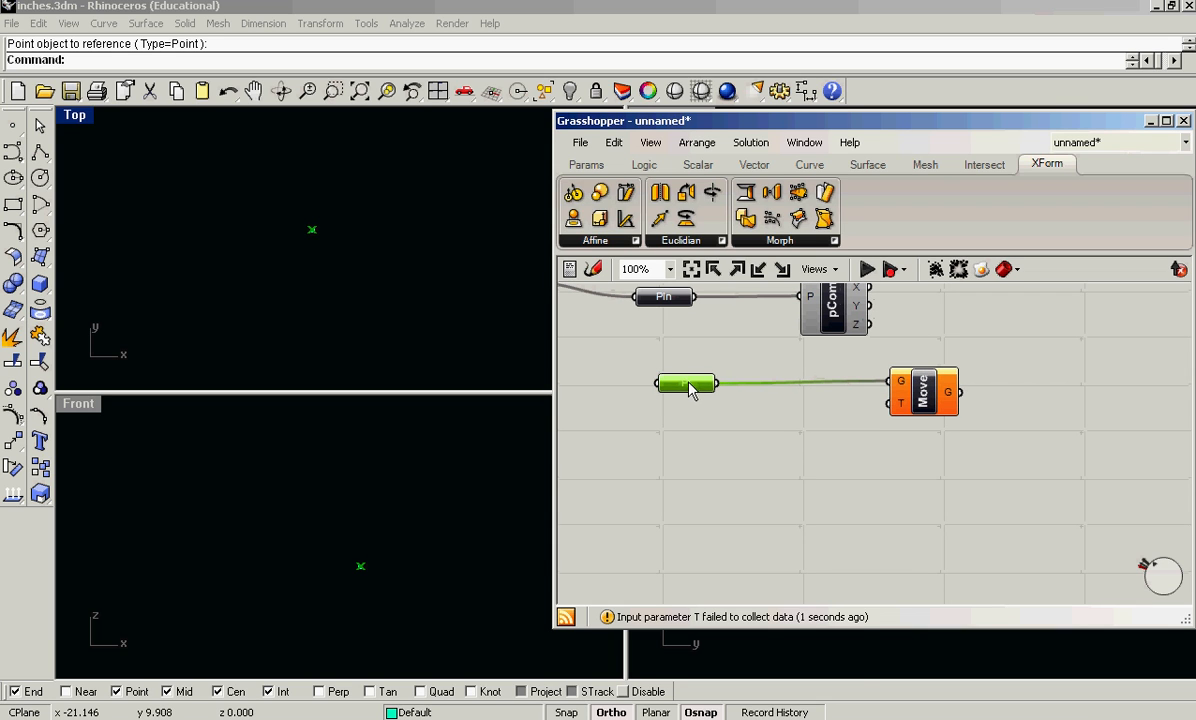
right_click(687, 383)
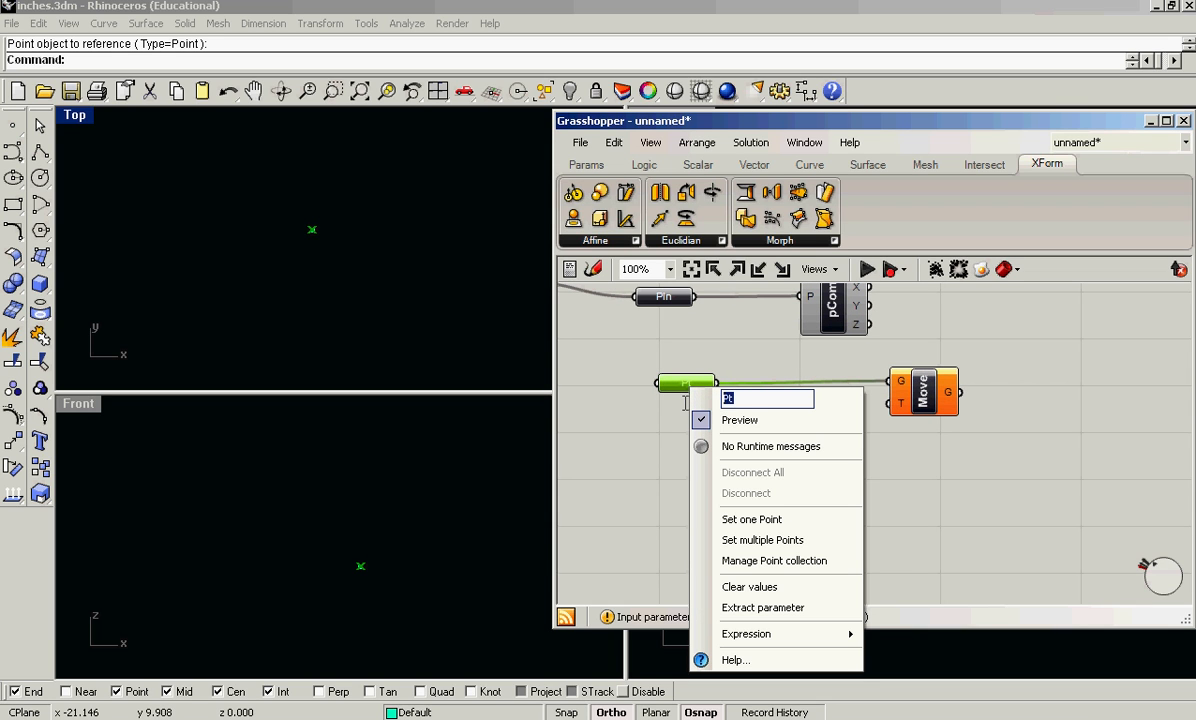
text(startPoint)
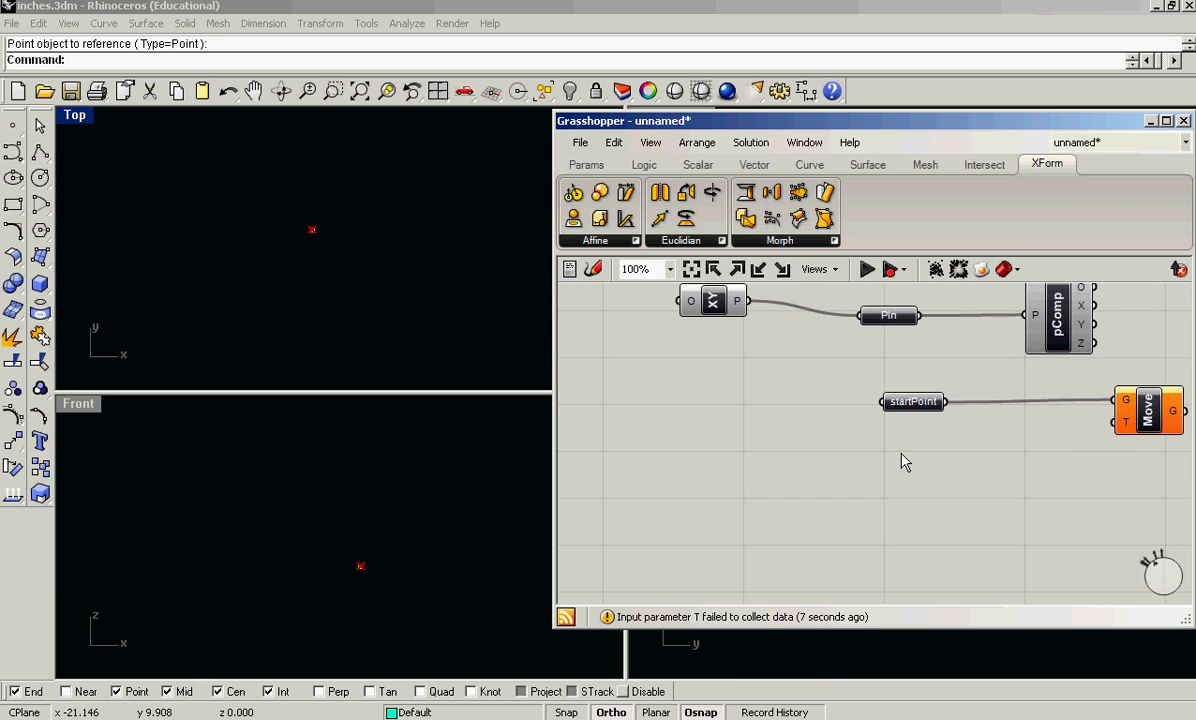
scroll(down, 3)
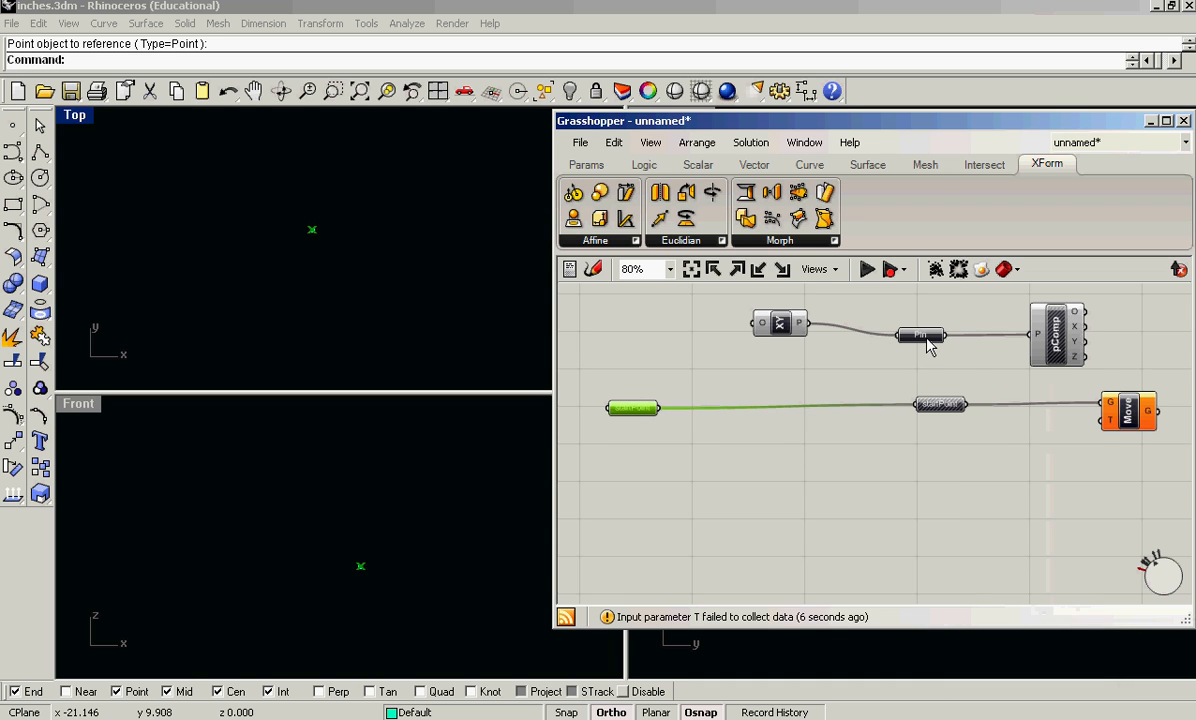
click(780, 324)
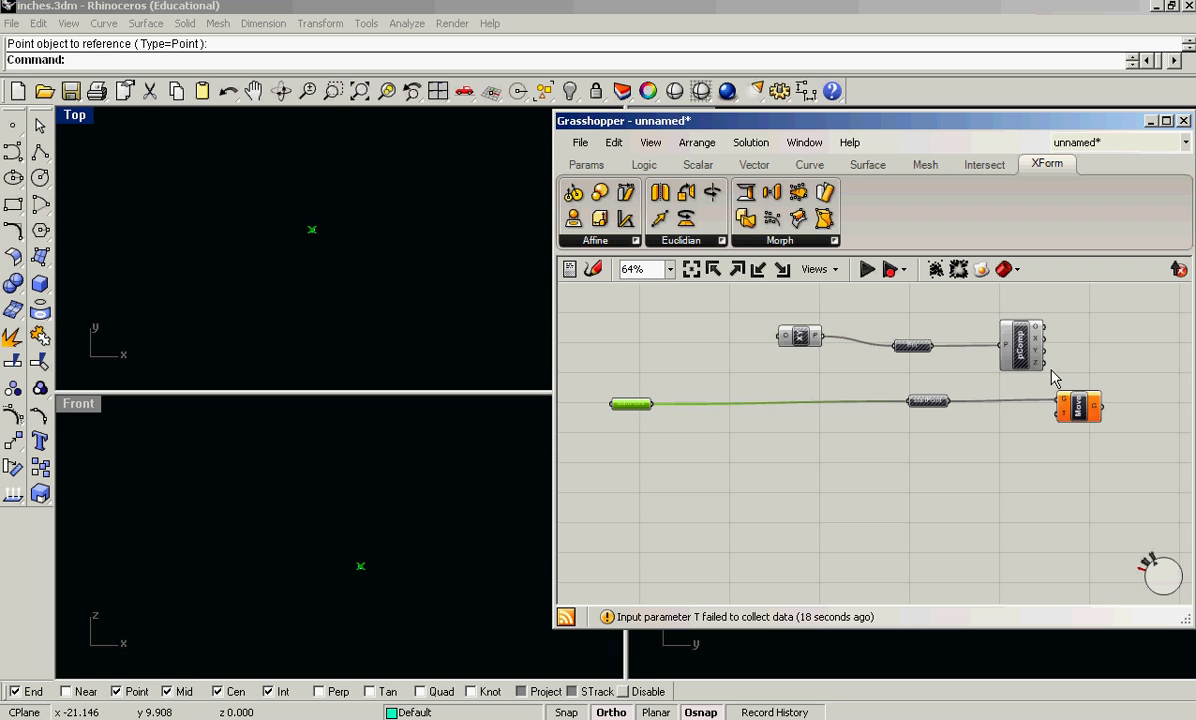
Step: Place a Number parameter named ZOffset and a 0–1 Number Slider at 0.25 to drive it
click(586, 164)
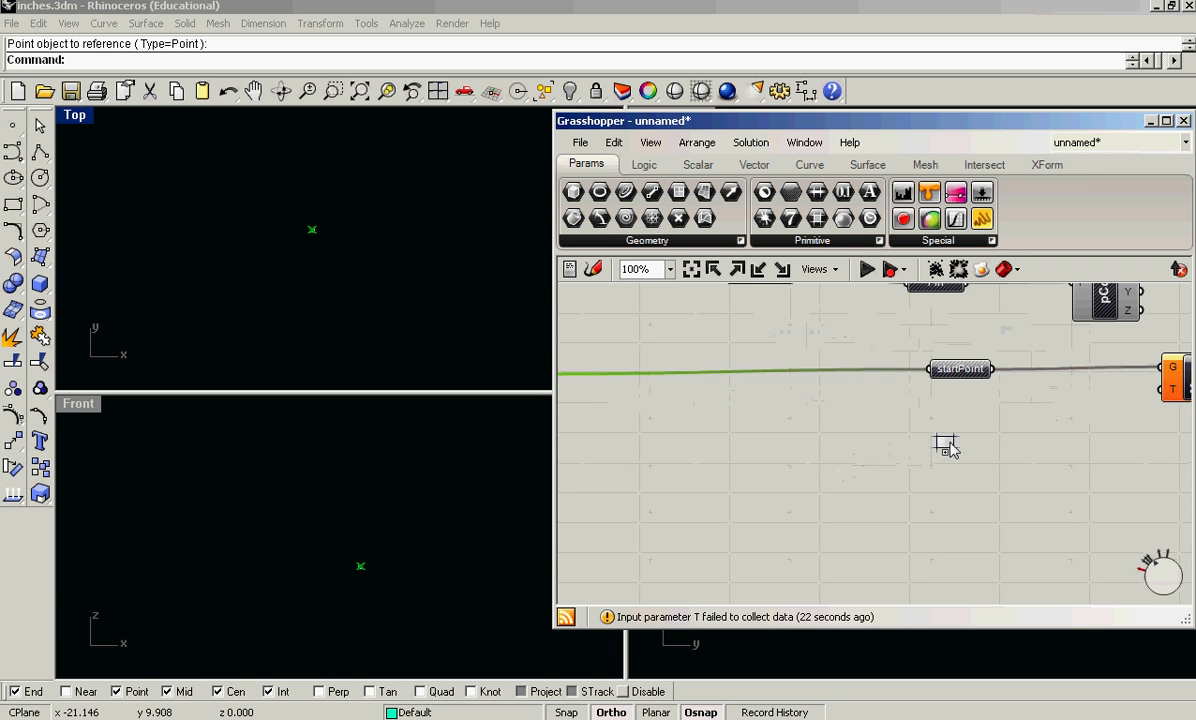
right_click(943, 440)
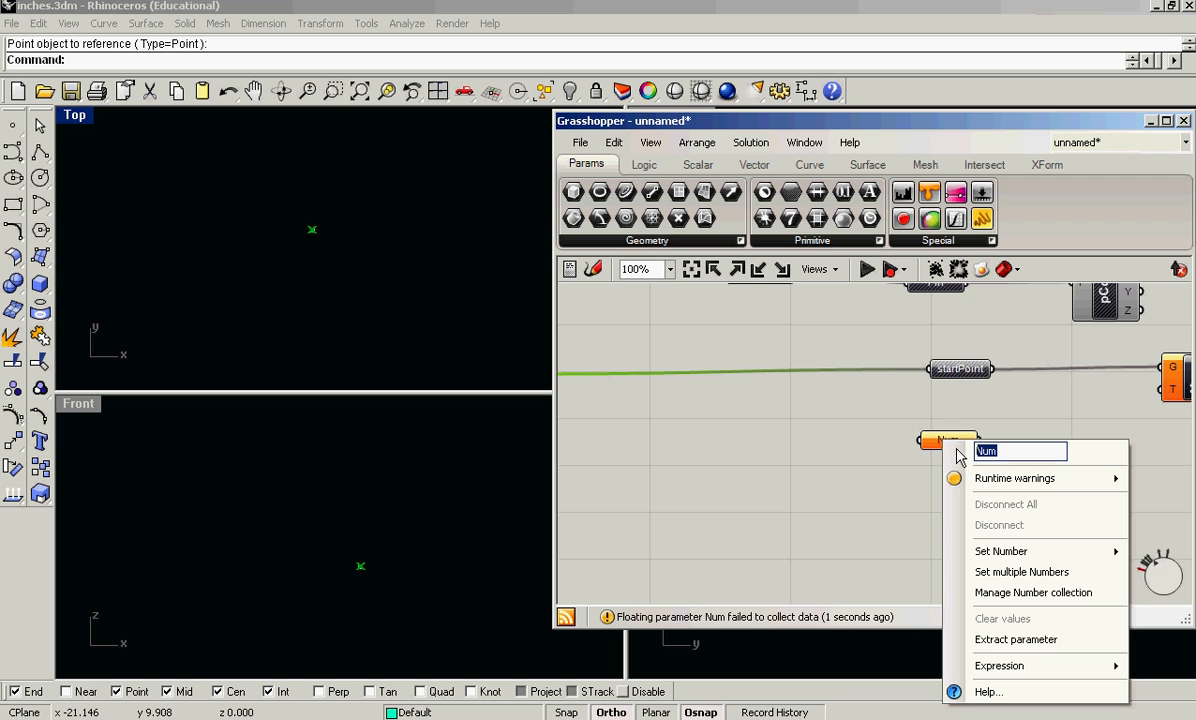
text(Zo)
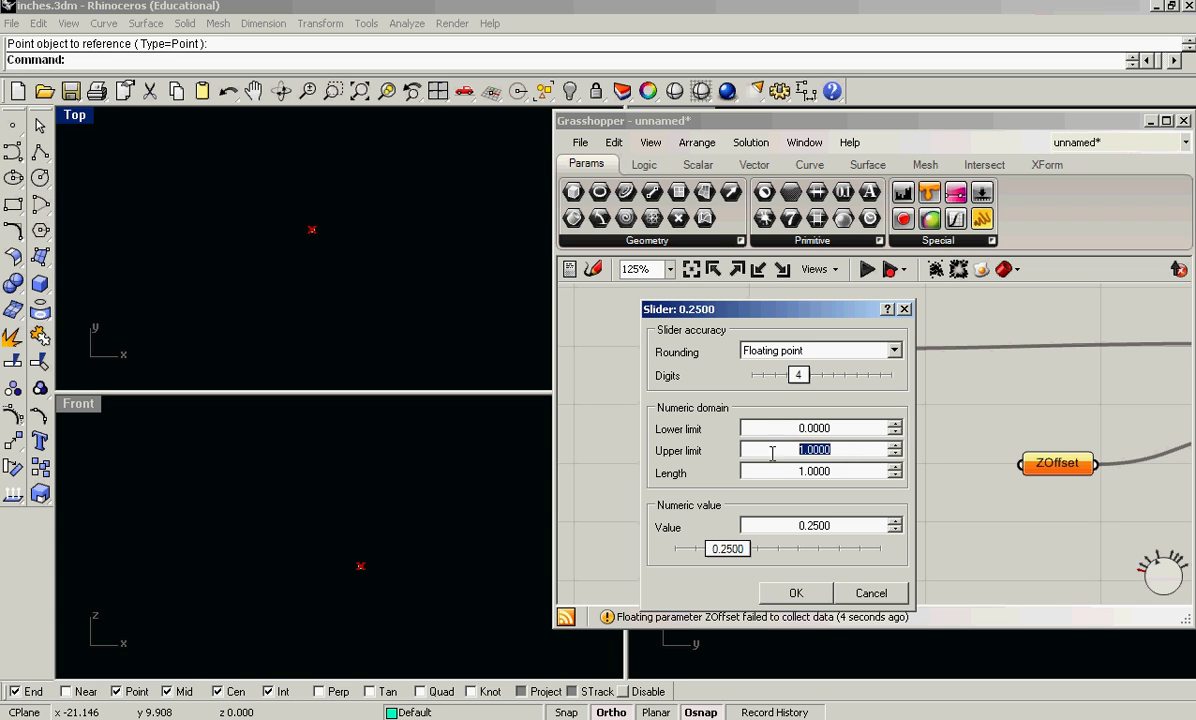
click(796, 592)
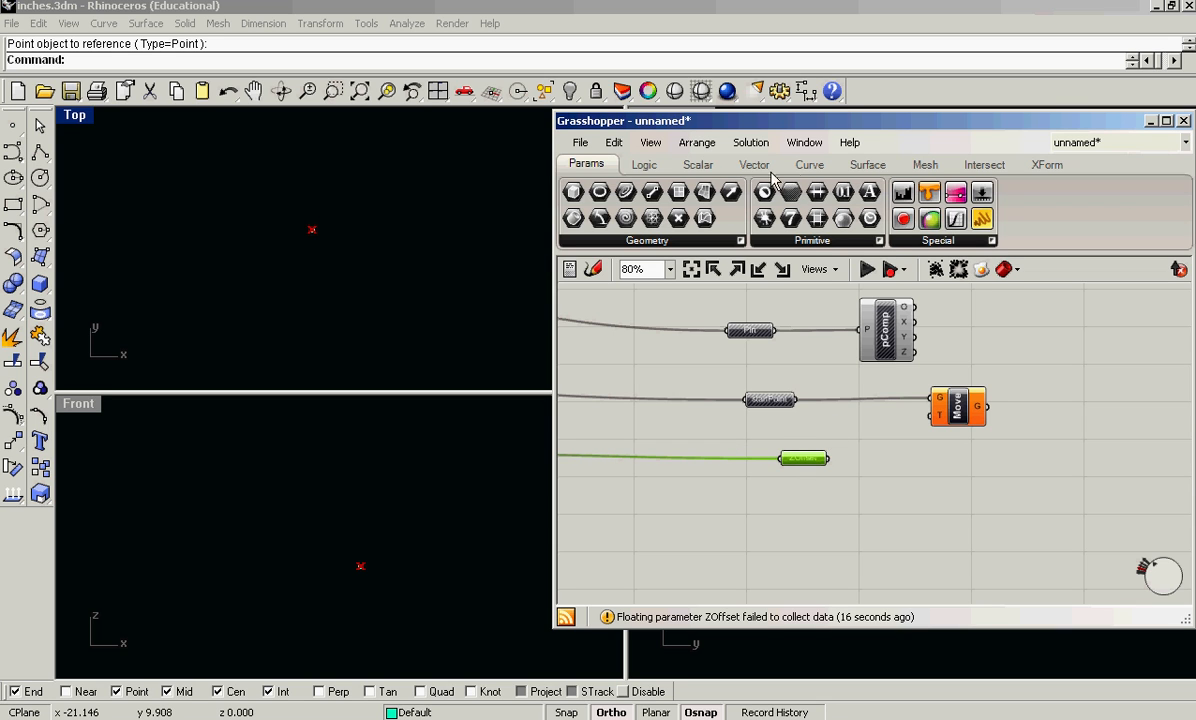
Step: Add Amplitude scaling the plane's Z axis by ZOffset and feed it into Move's T input
click(754, 164)
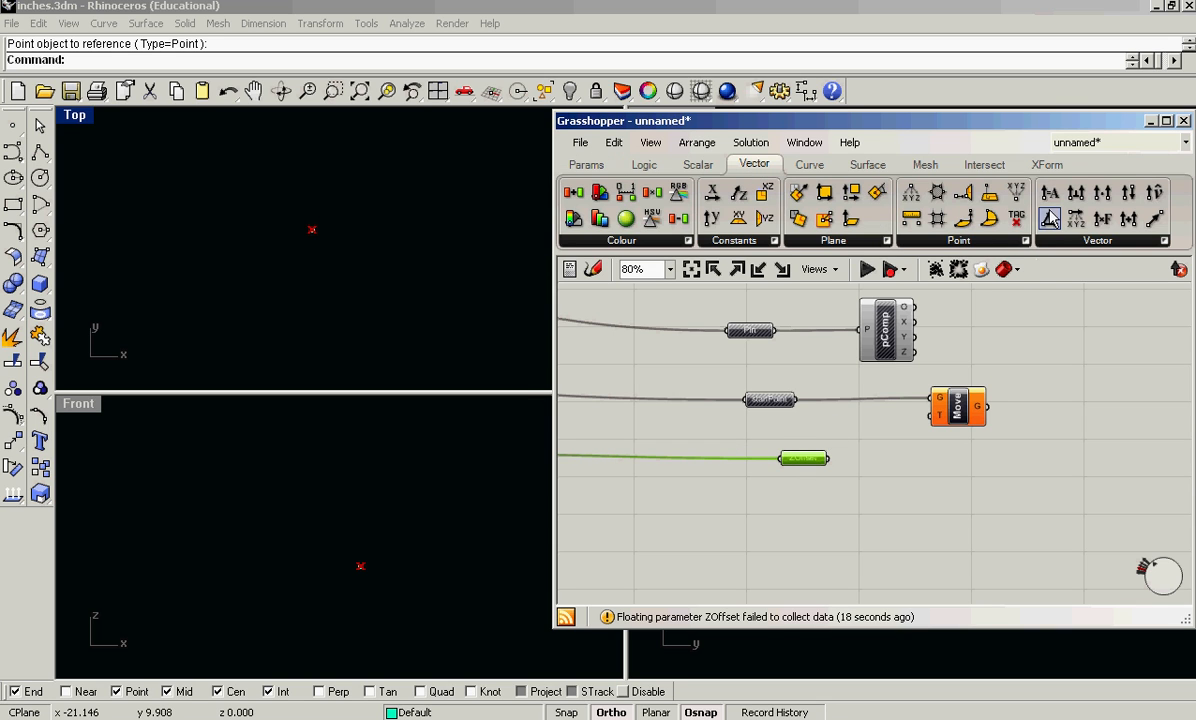
mouse_move(992, 335)
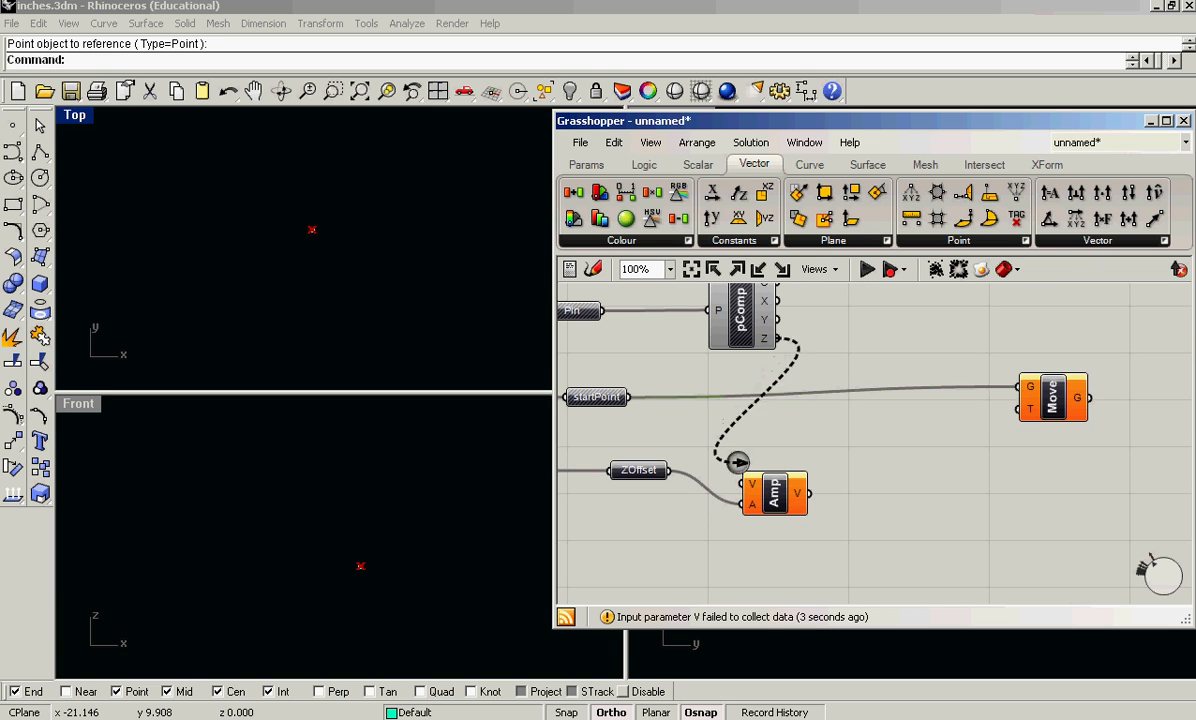
drag(775, 493, 890, 456)
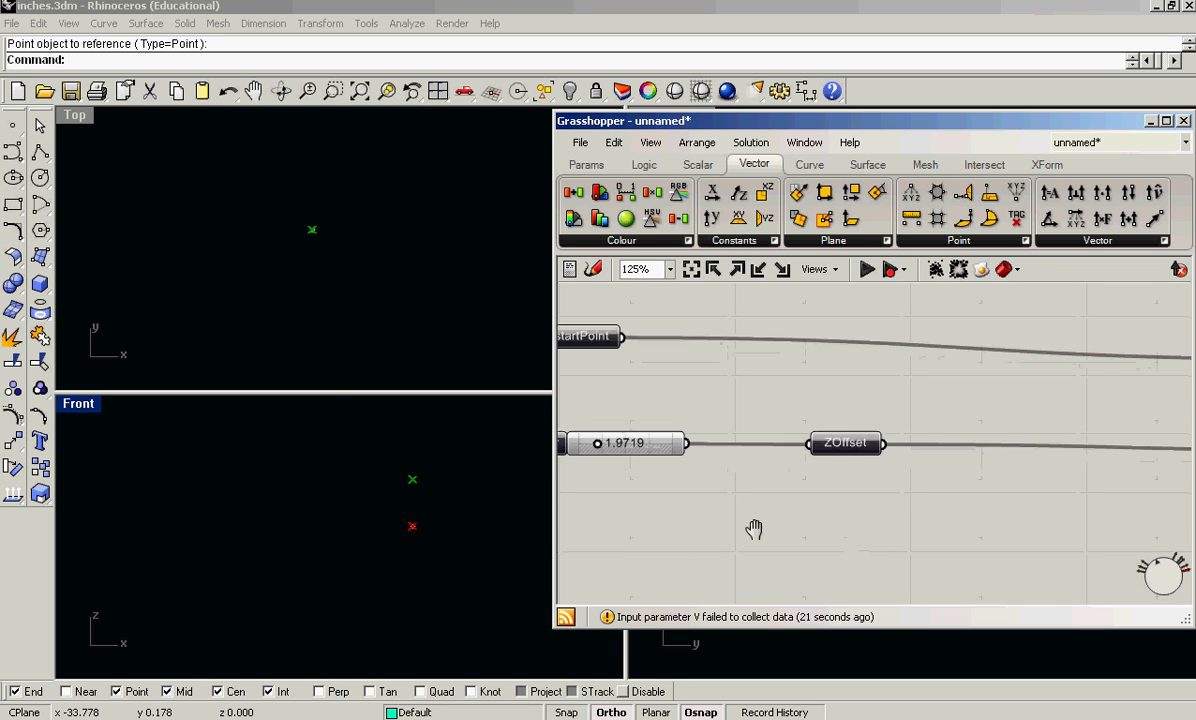
scroll(down, 3)
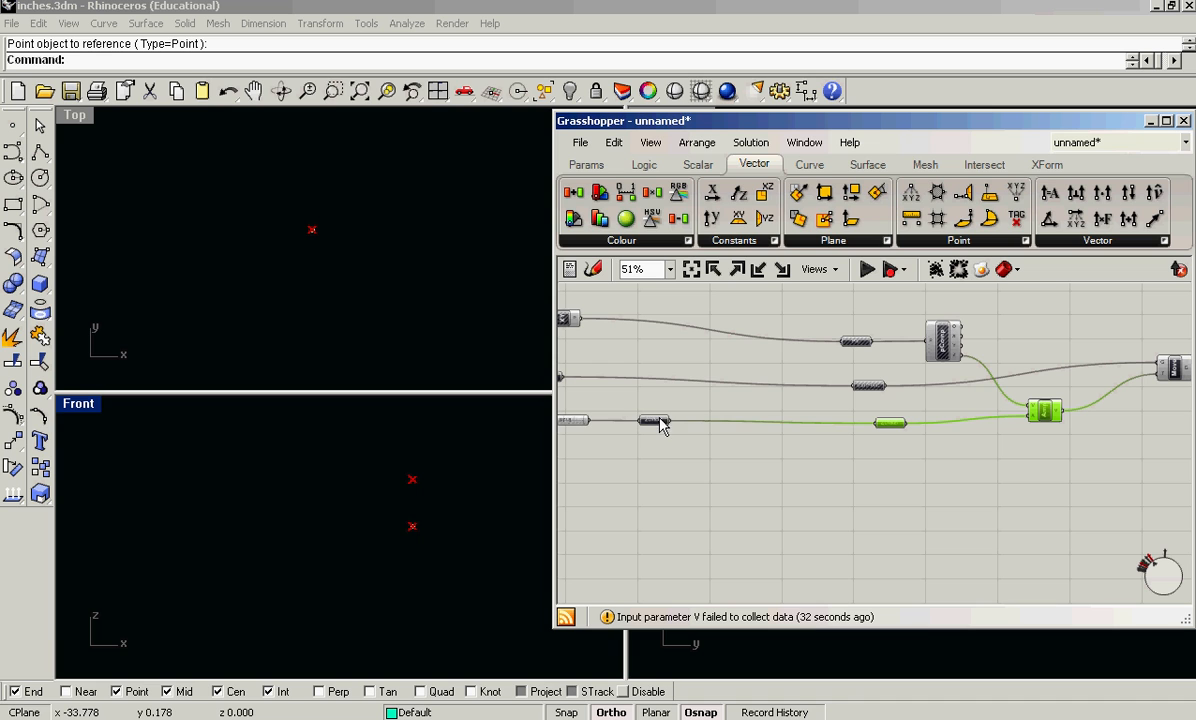
Step: Rename the copied ZOffset parameters to XOffset and YOffset for their Amplitude chains
drag(660, 425, 707, 440)
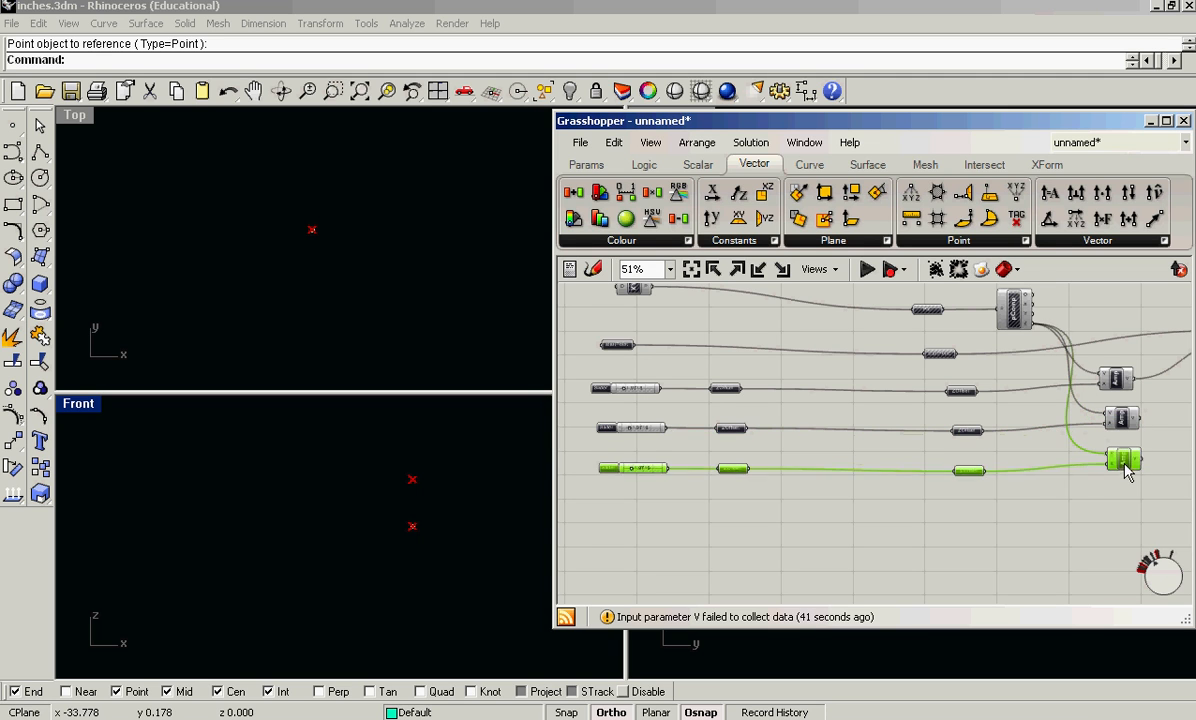
right_click(1120, 463)
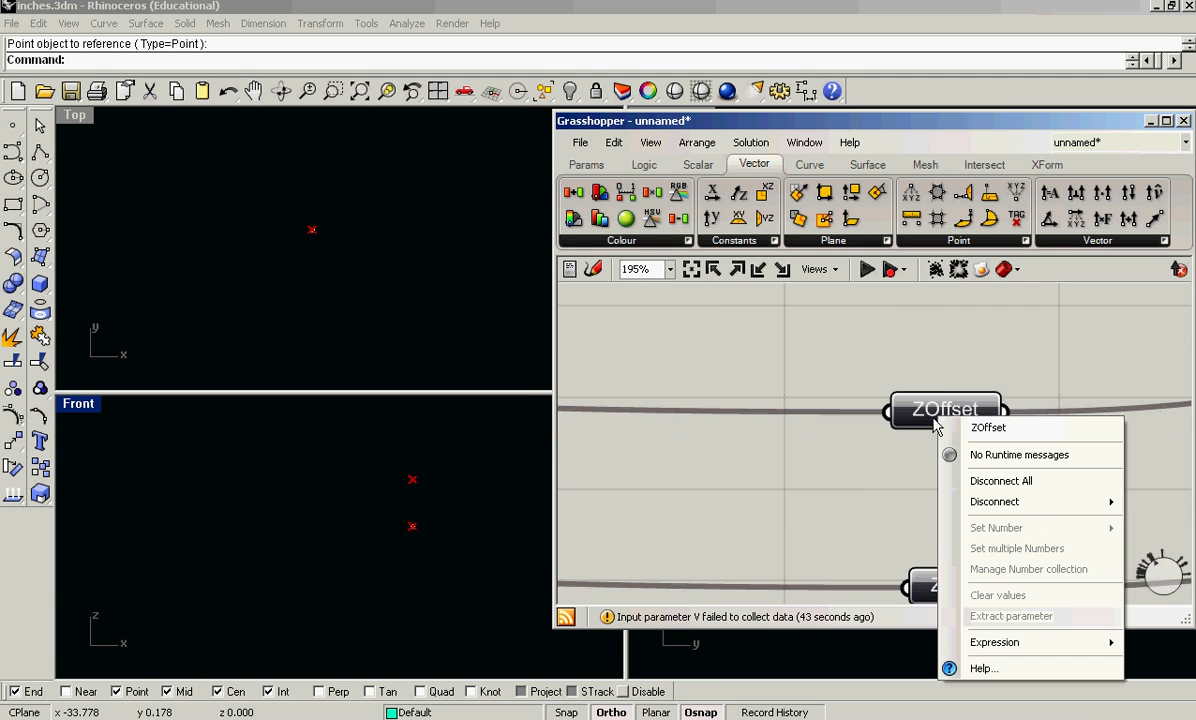
click(991, 428)
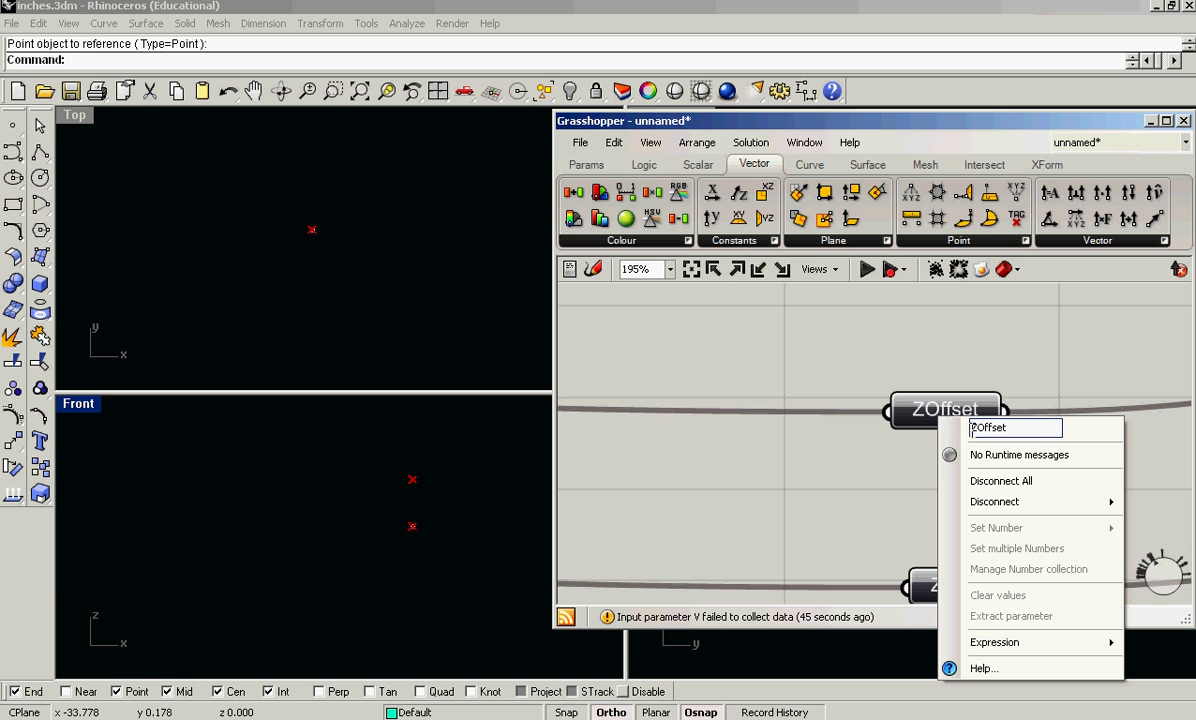
text(XOffset)
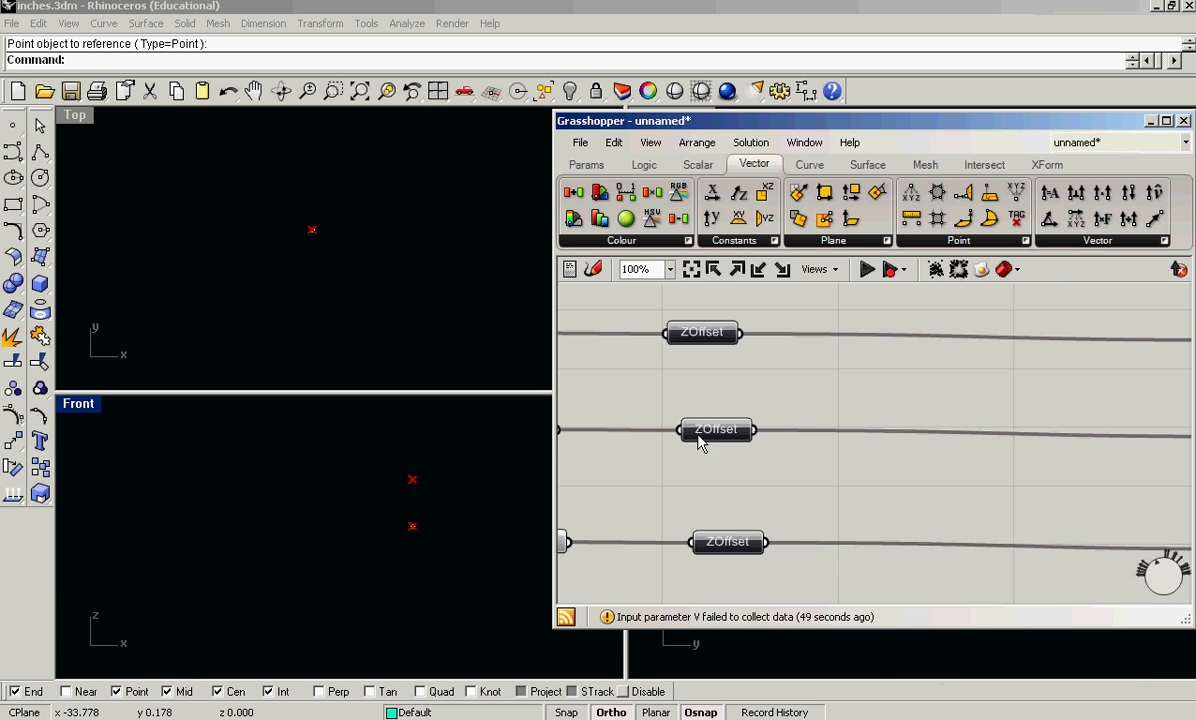
right_click(715, 429)
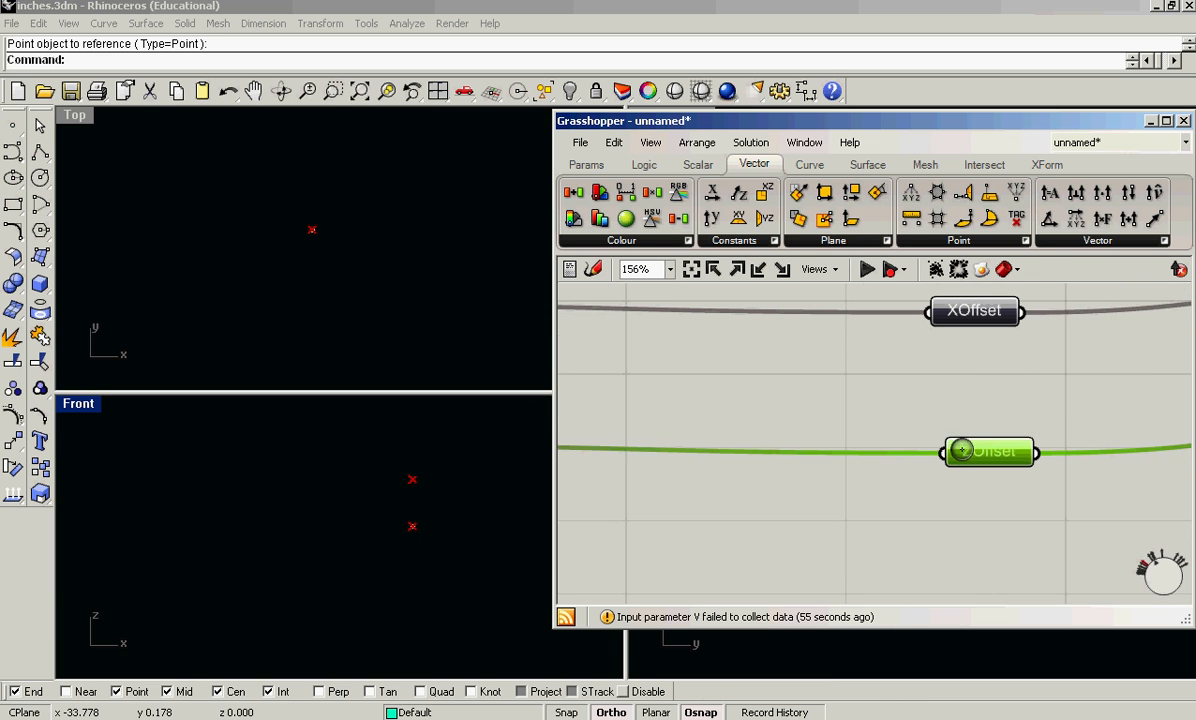
right_click(990, 452)
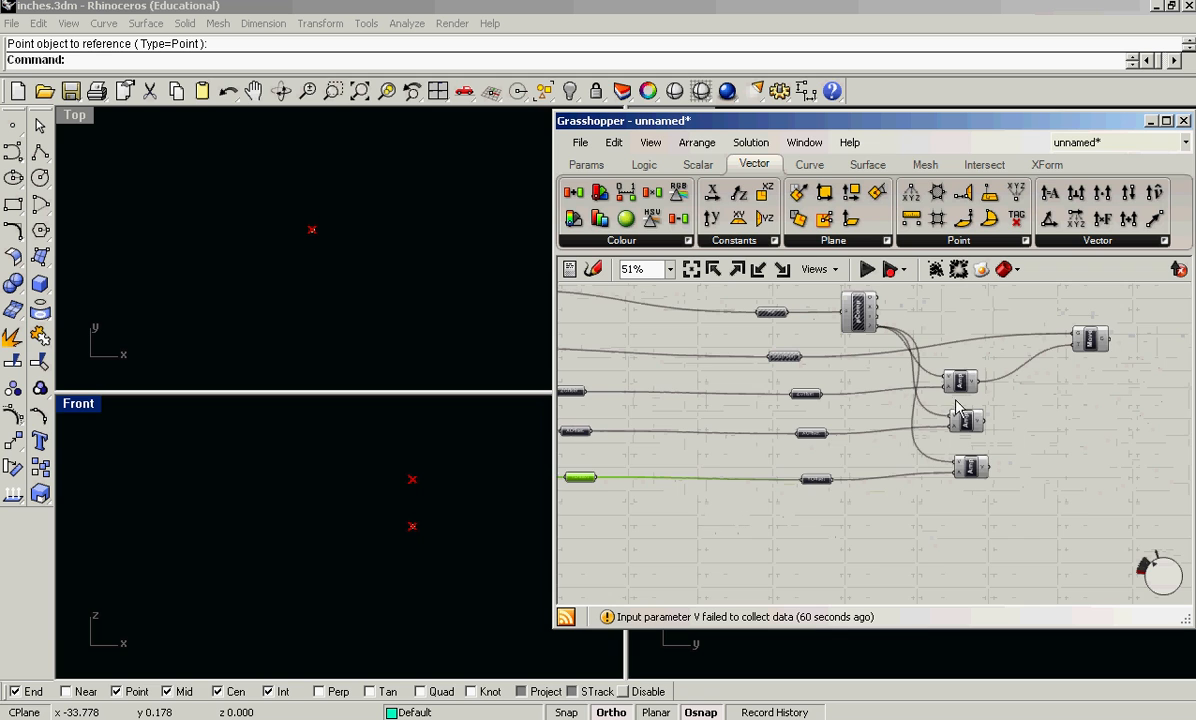
Step: Chain further Move components with the X and Y offsets, raising YOffset to about 4.93
scroll(down, 3)
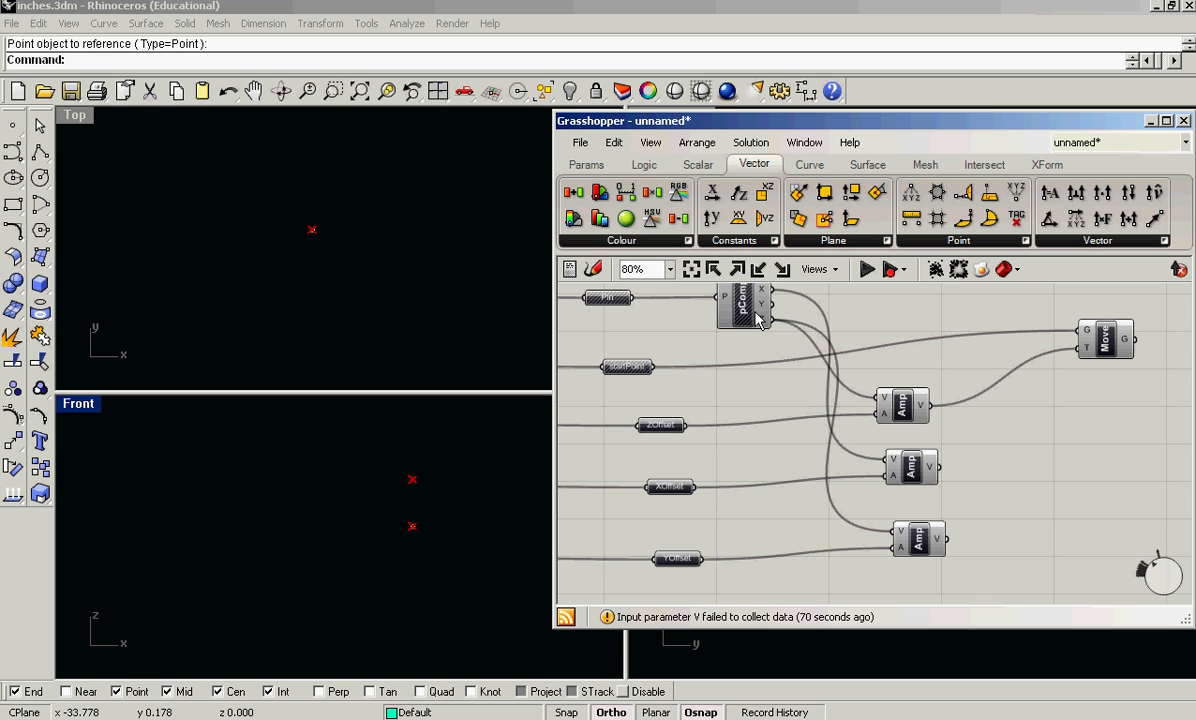
mouse_move(778, 315)
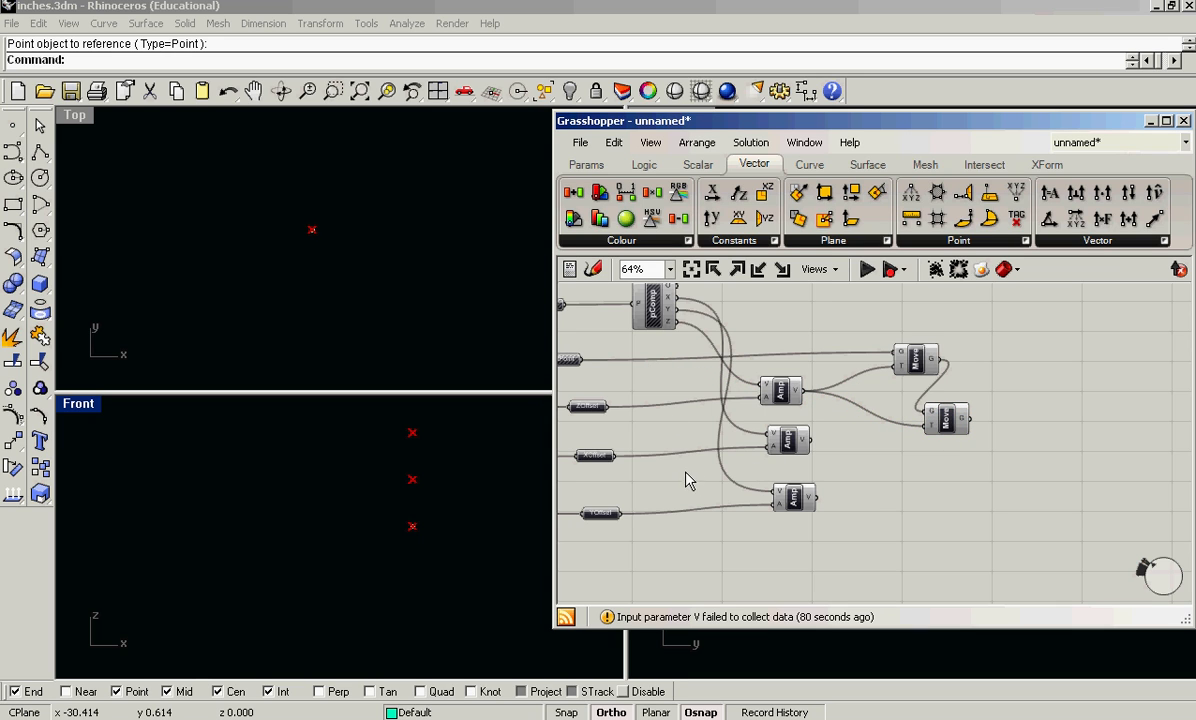
mouse_move(938, 480)
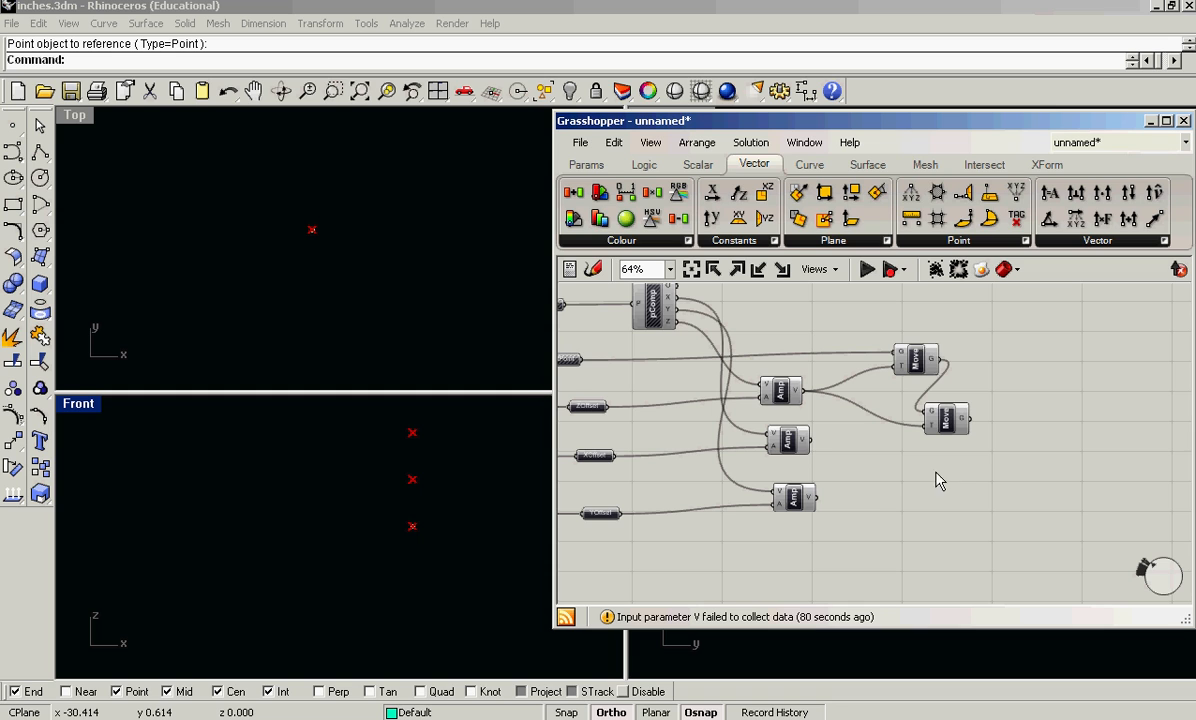
mouse_move(846, 457)
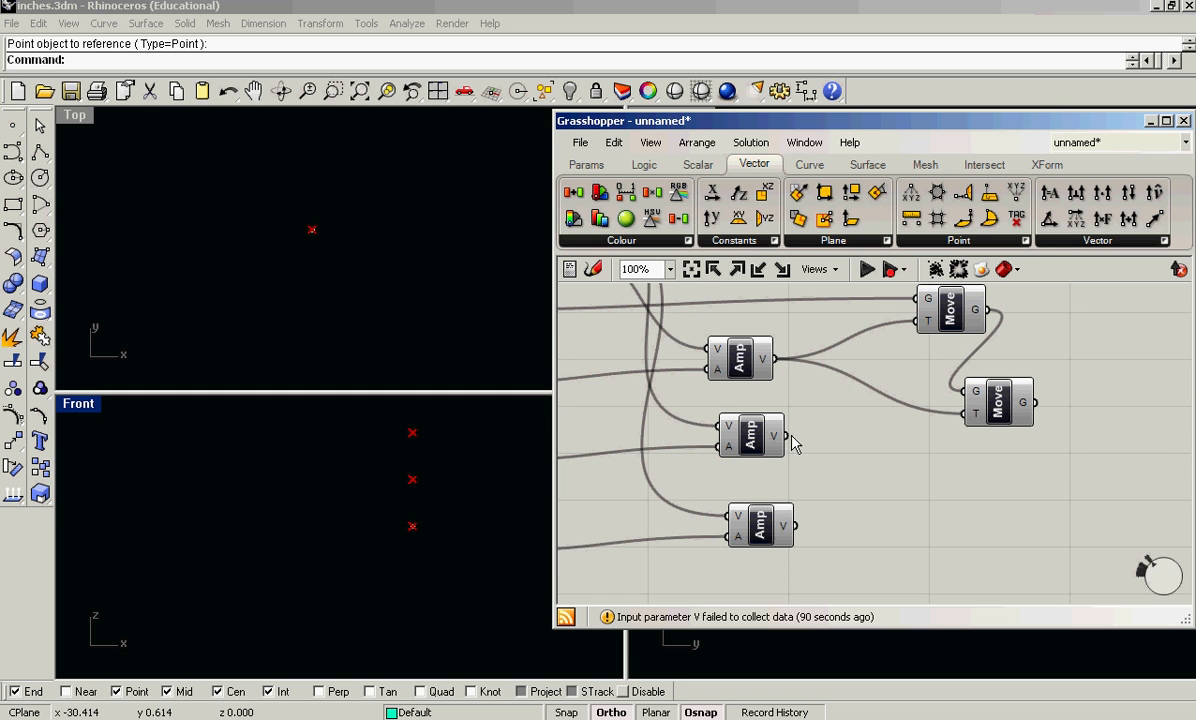
click(748, 435)
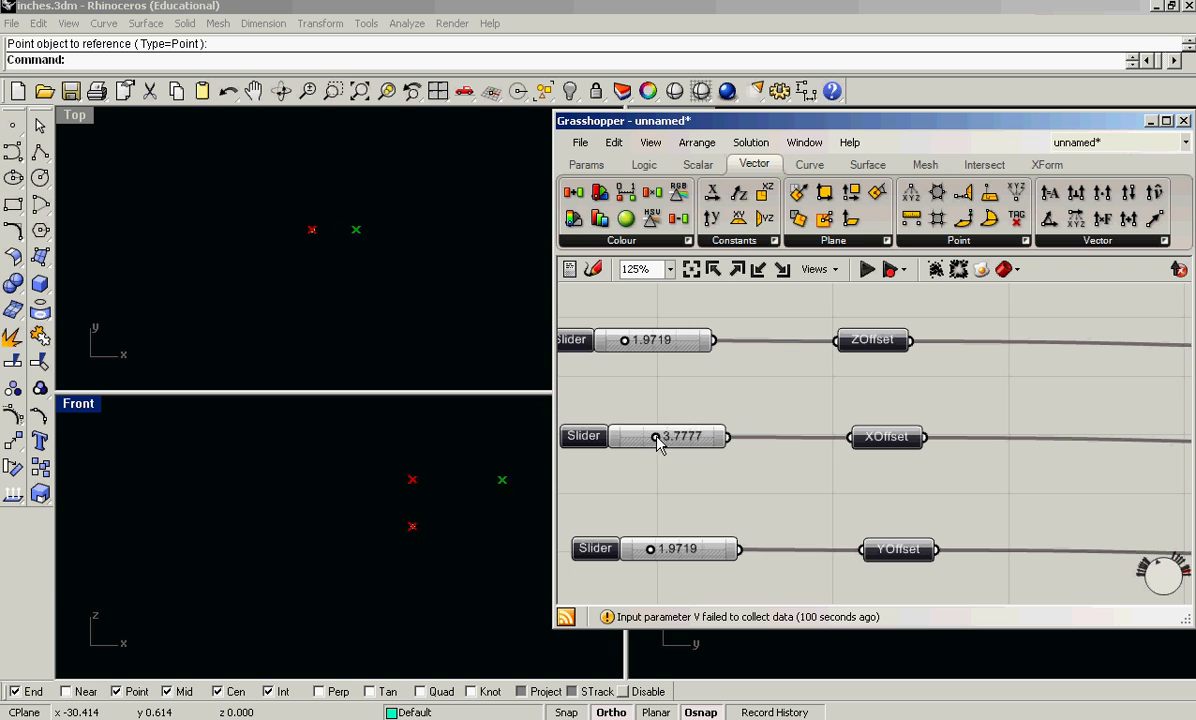
drag(656, 436, 677, 436)
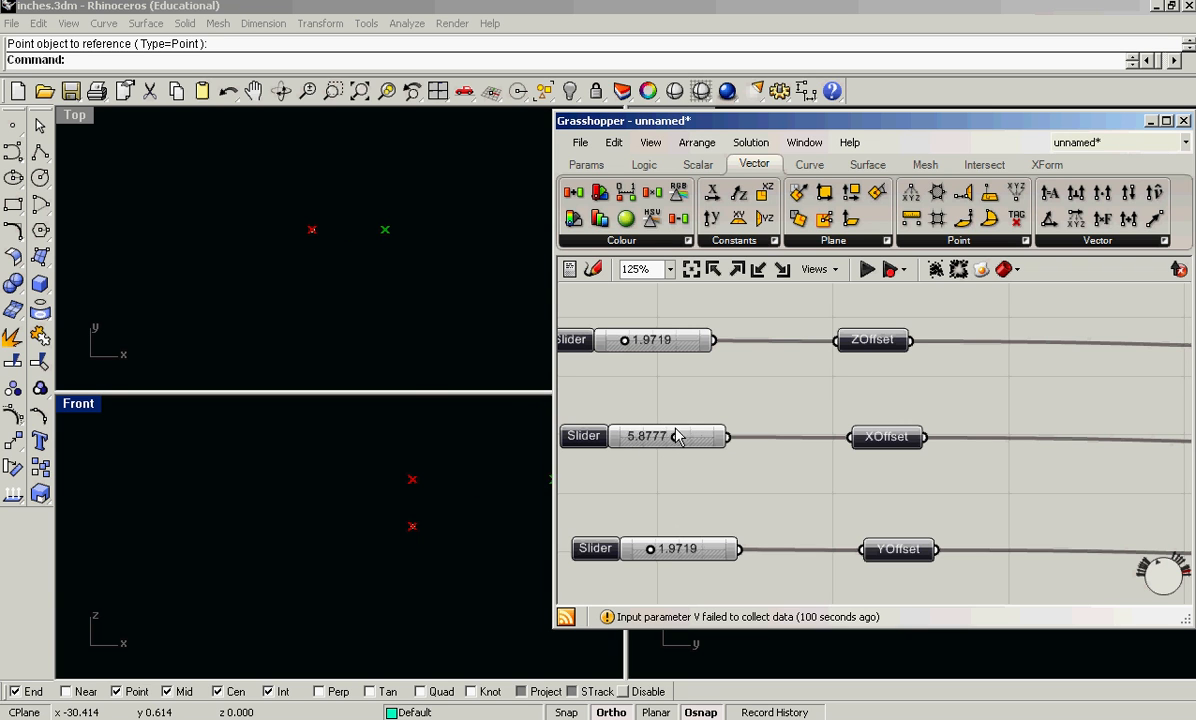
scroll(down, 3)
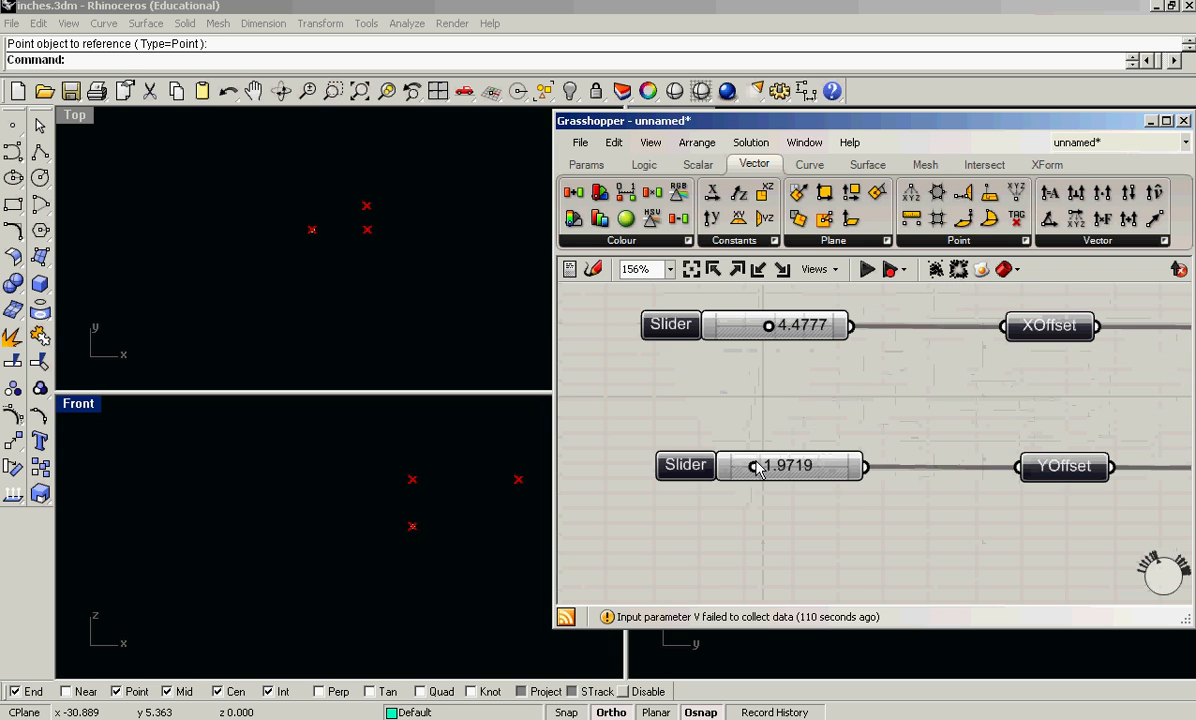
drag(755, 465, 790, 465)
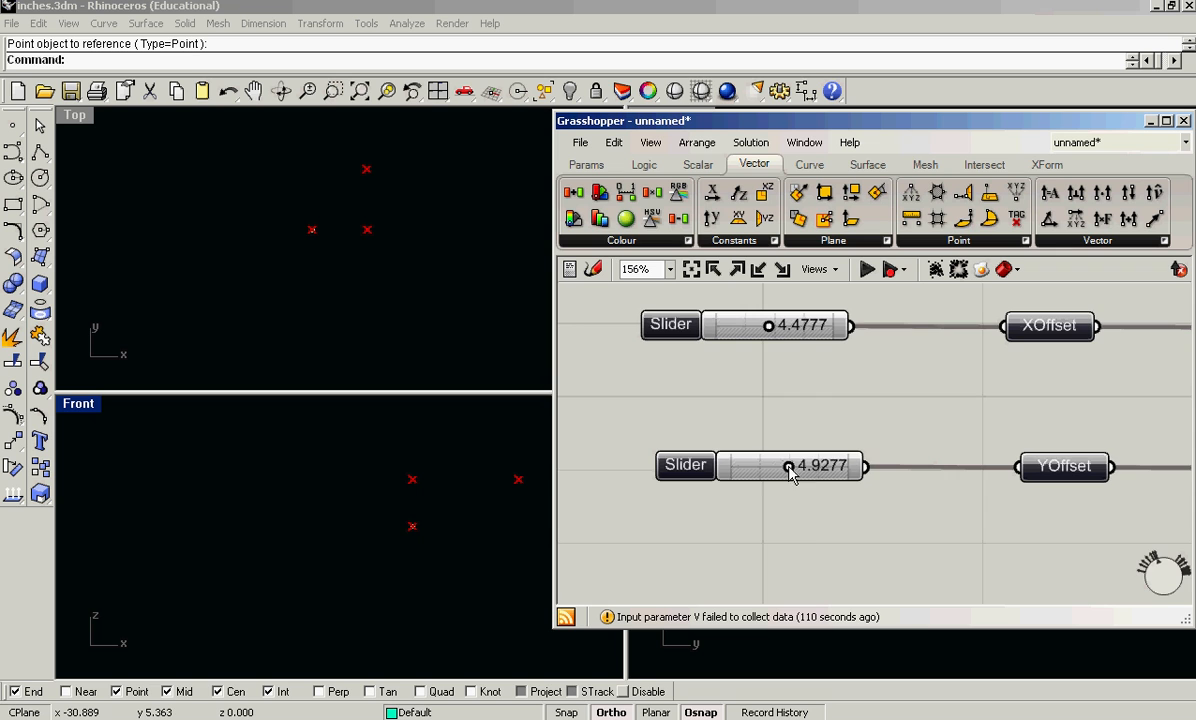
scroll(down, 3)
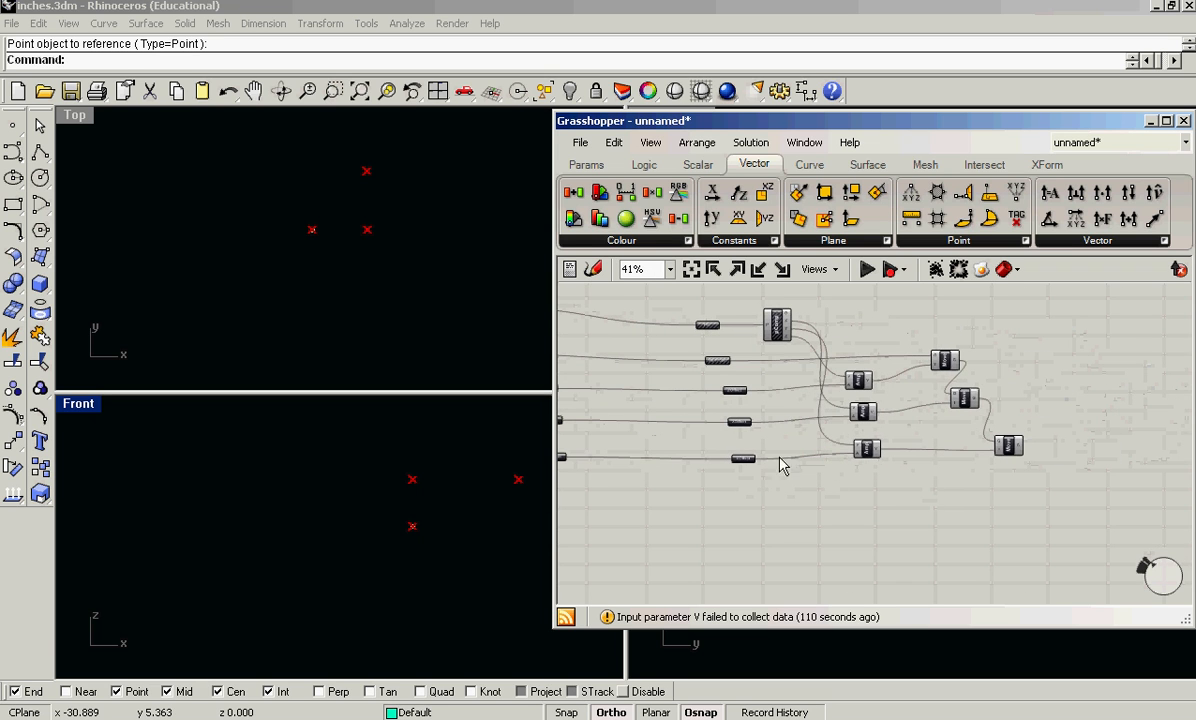
Step: Add a Point parameter named endPoint collecting the final moved point
click(586, 164)
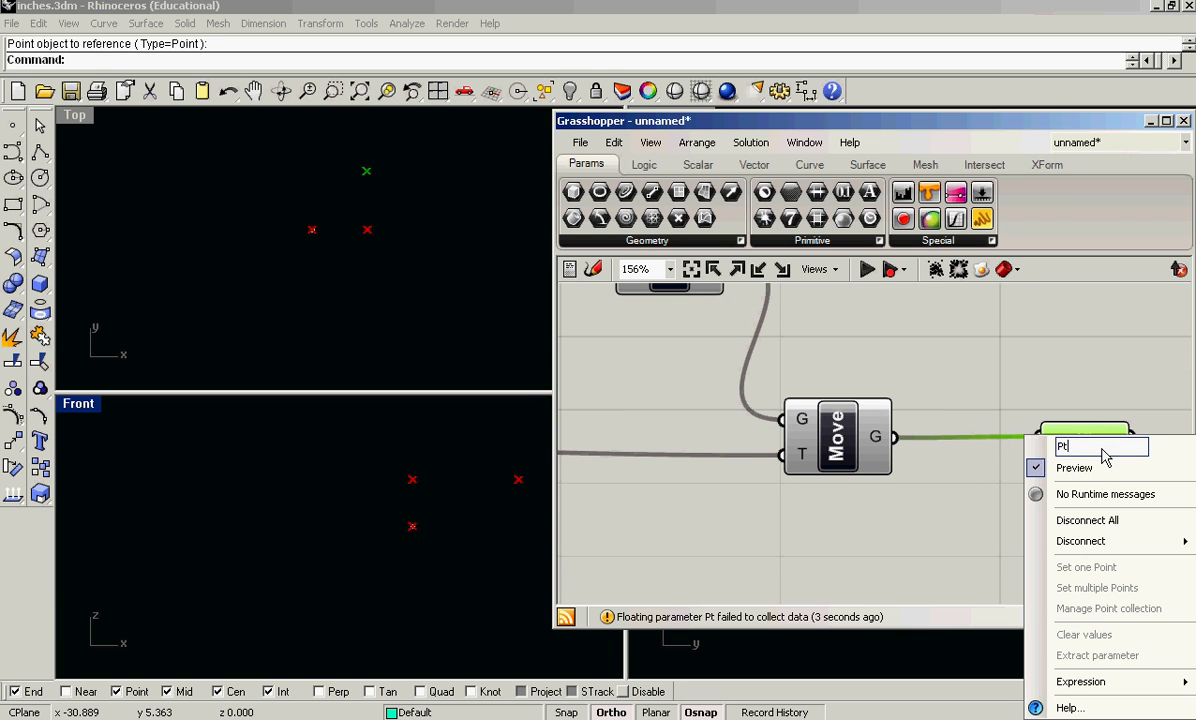
text(endPoin)
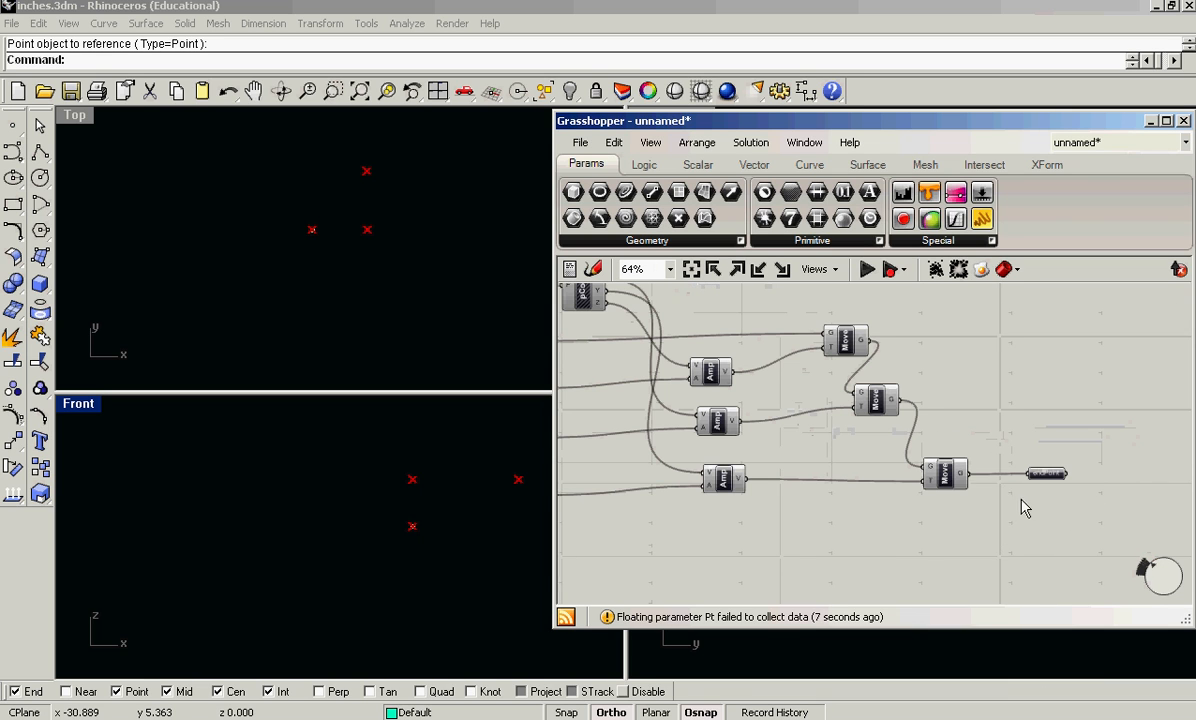
right_click(945, 475)
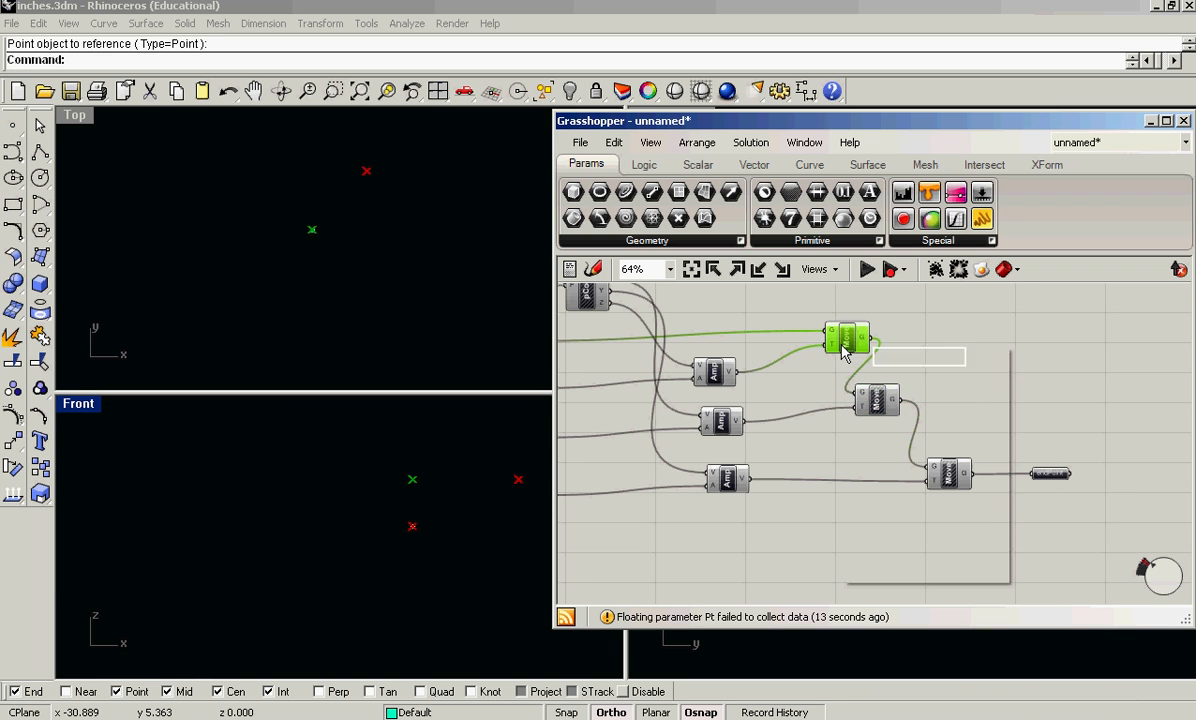
scroll(down, 3)
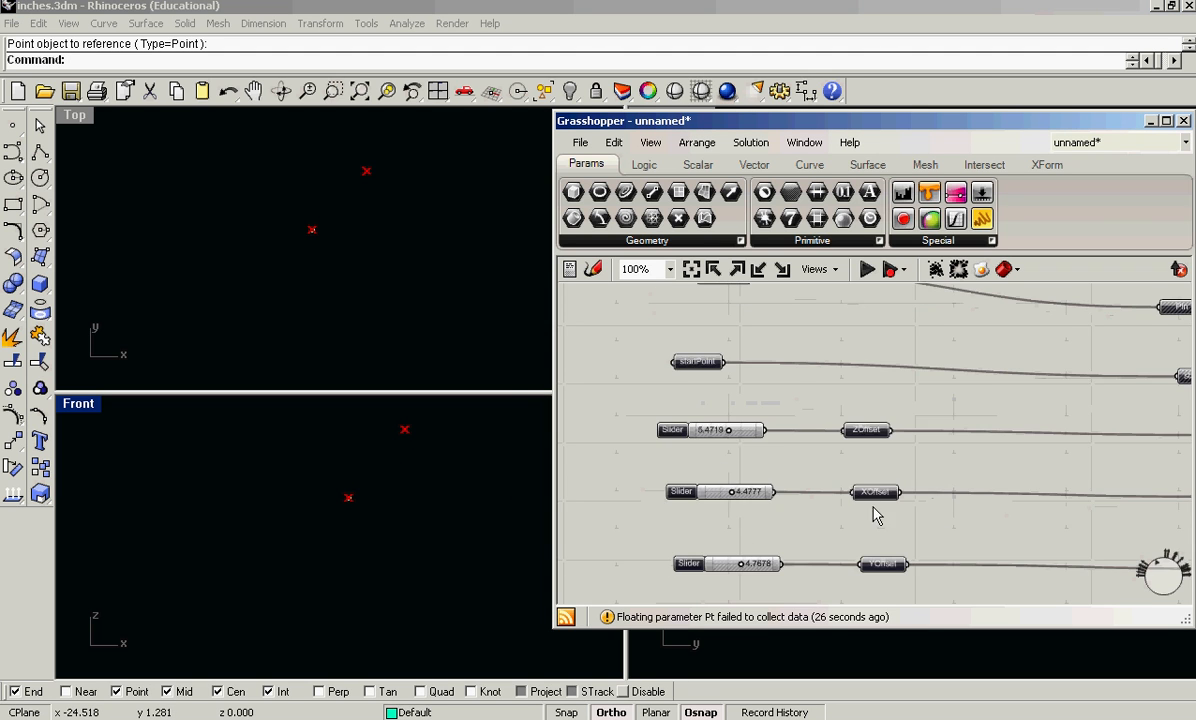
Step: Add an Arc component from Curve > Primitive and wire the moved points into it
scroll(down, 3)
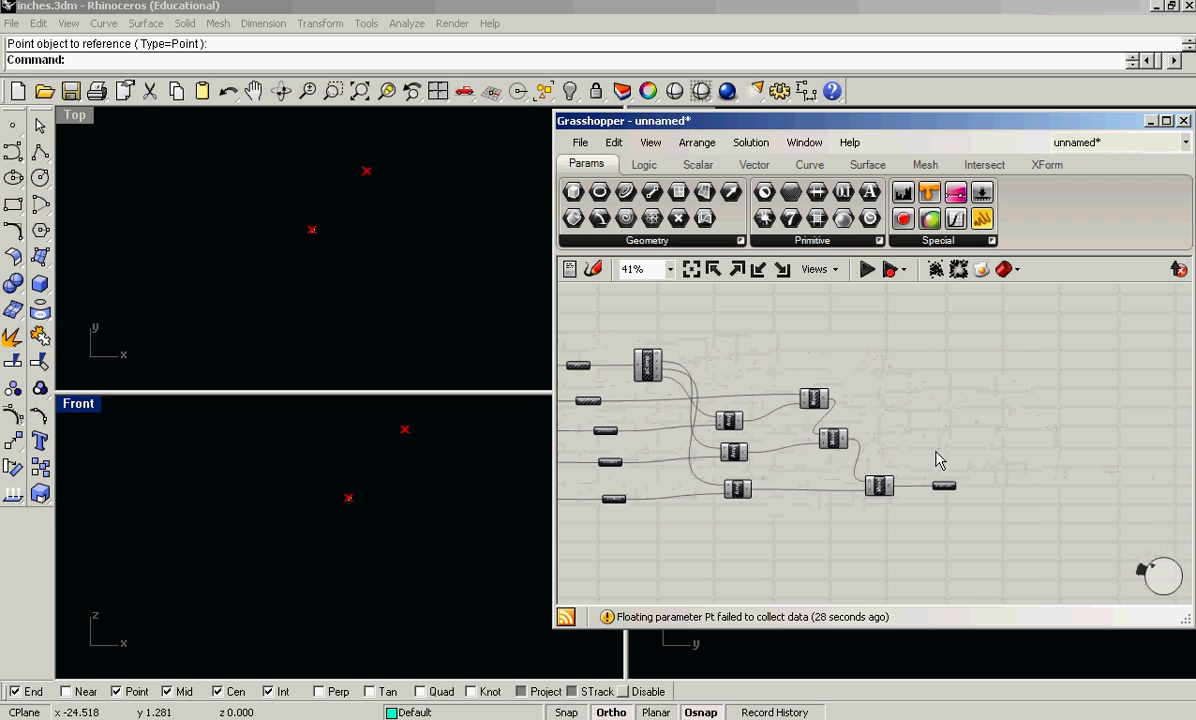
click(808, 164)
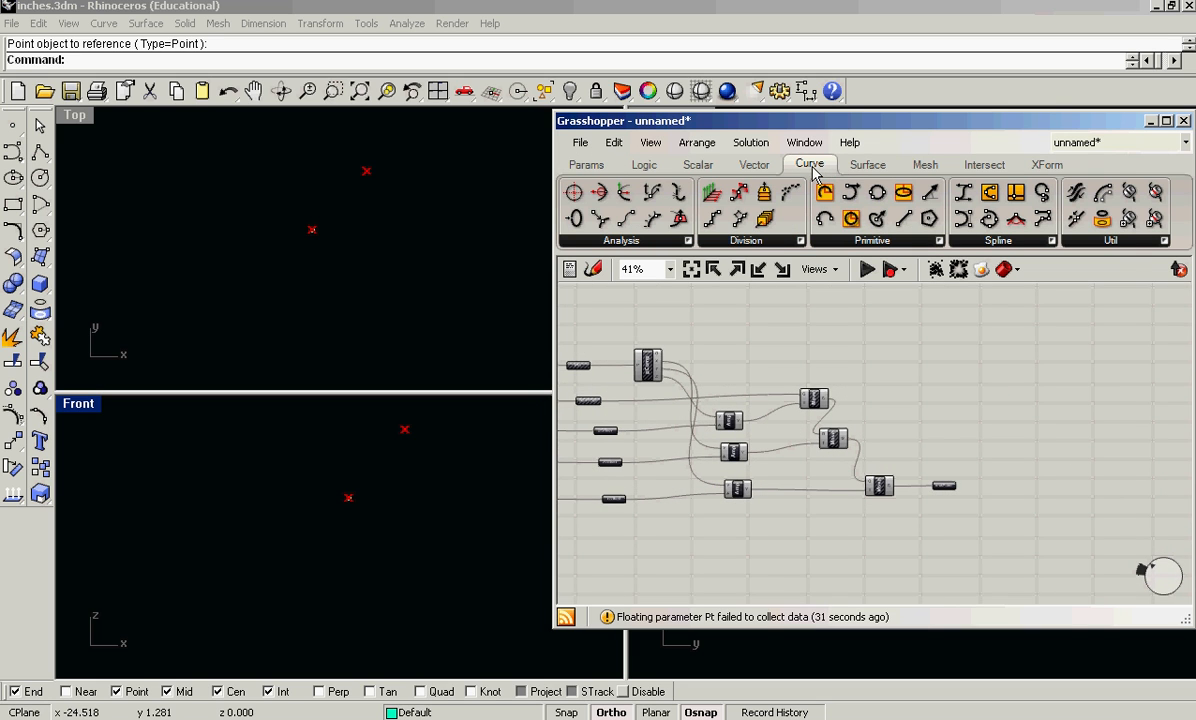
mouse_move(1015, 258)
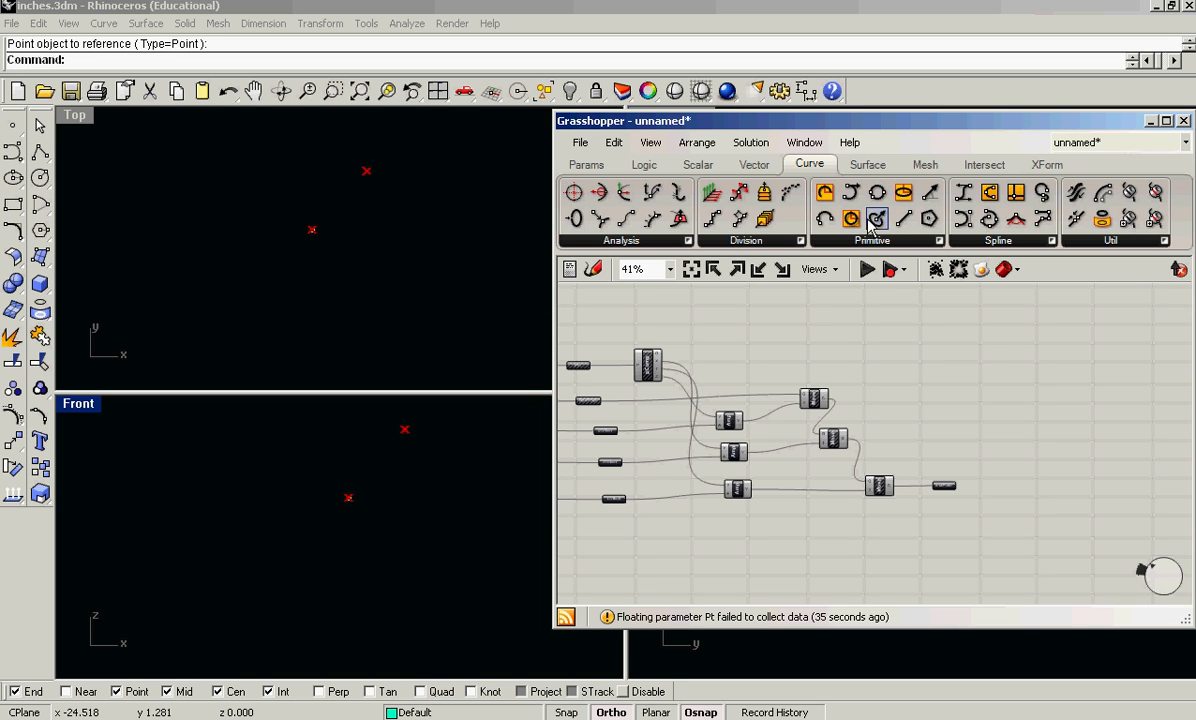
click(877, 219)
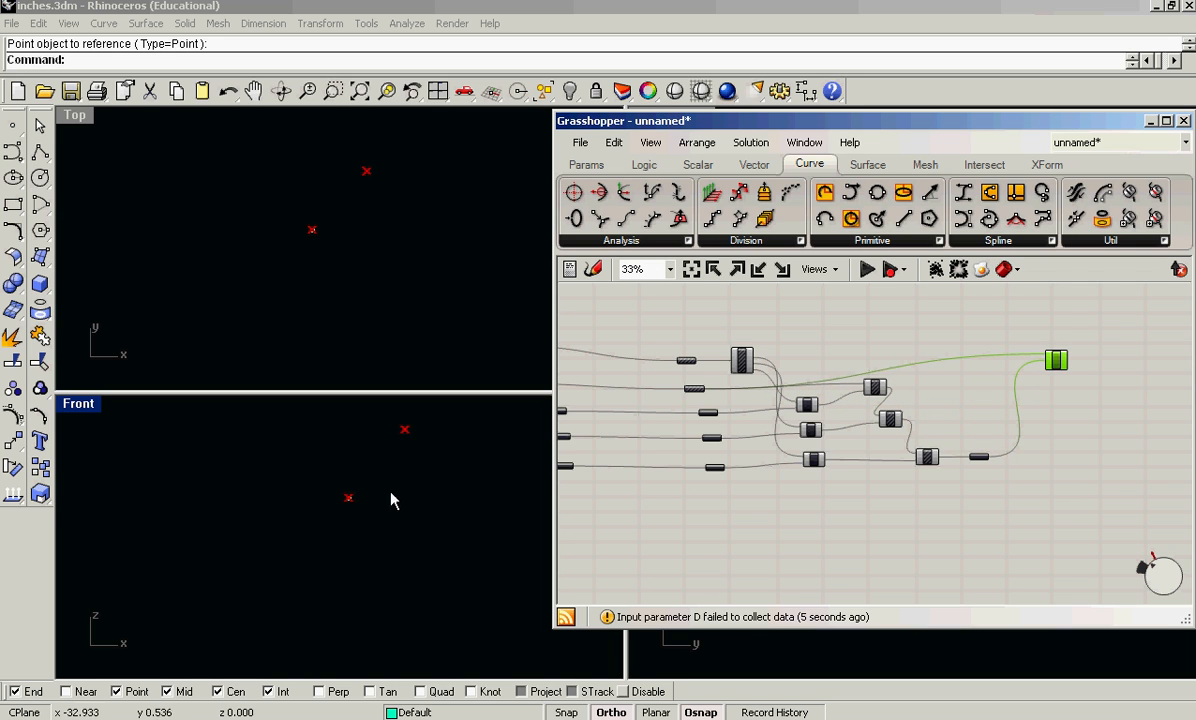
mouse_move(350, 464)
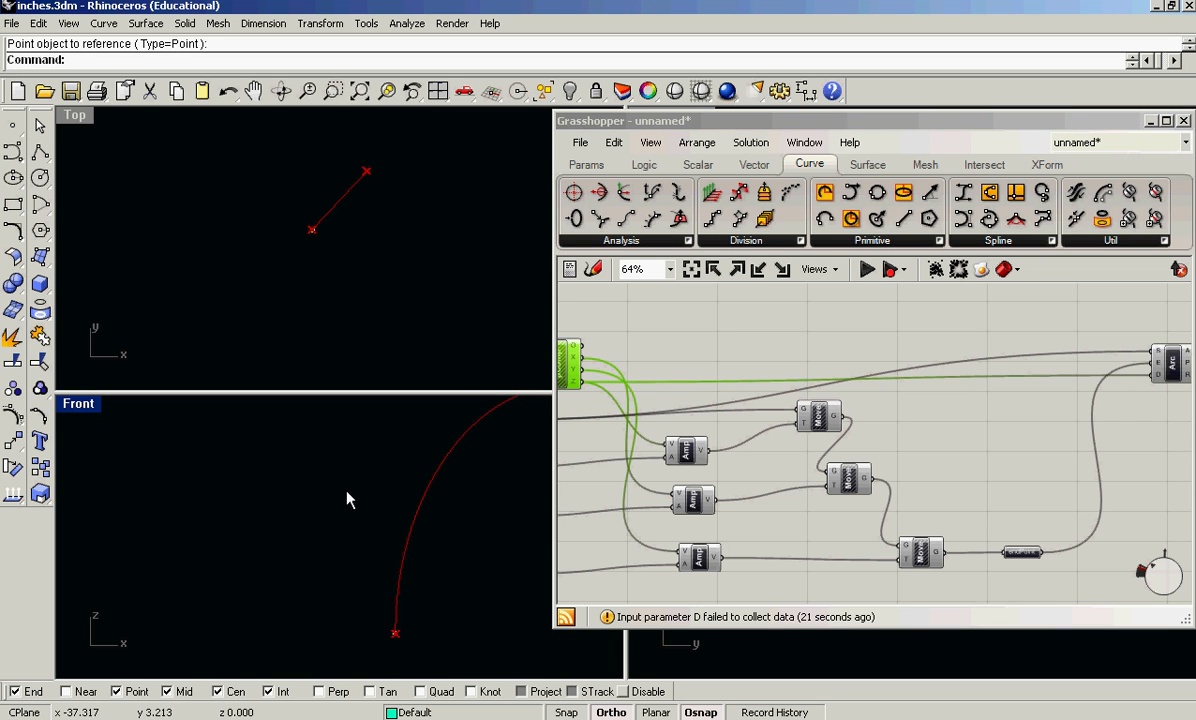
mouse_move(402, 405)
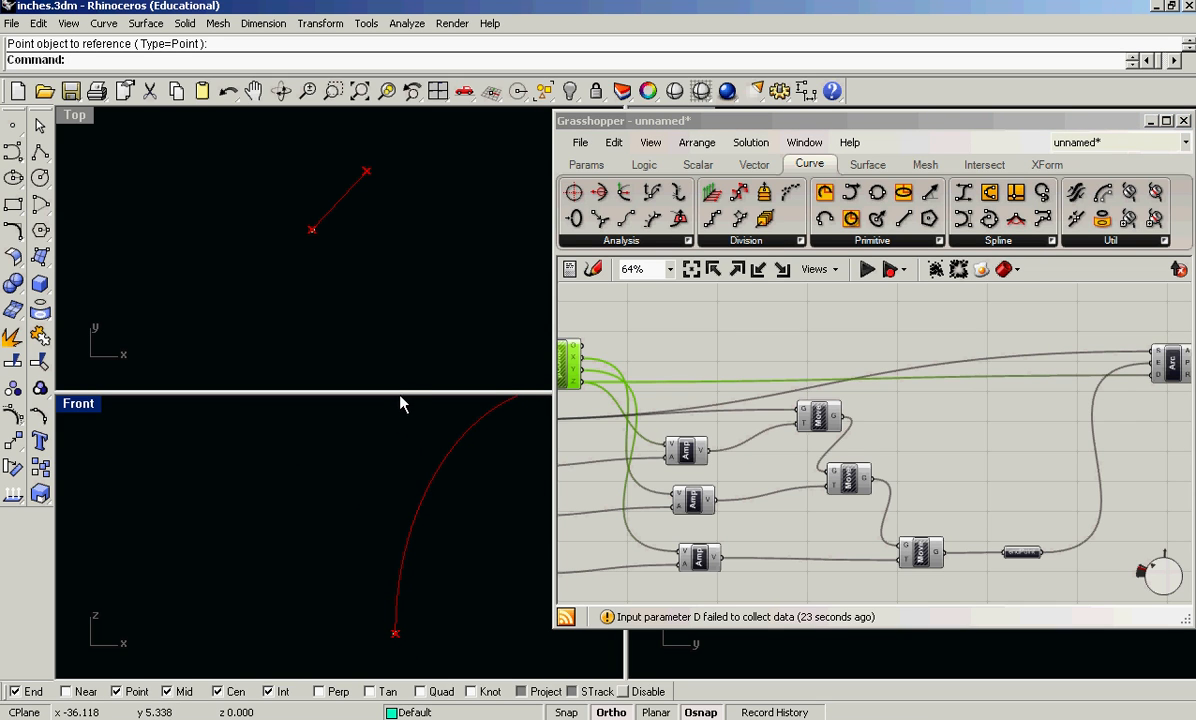
mouse_move(418, 525)
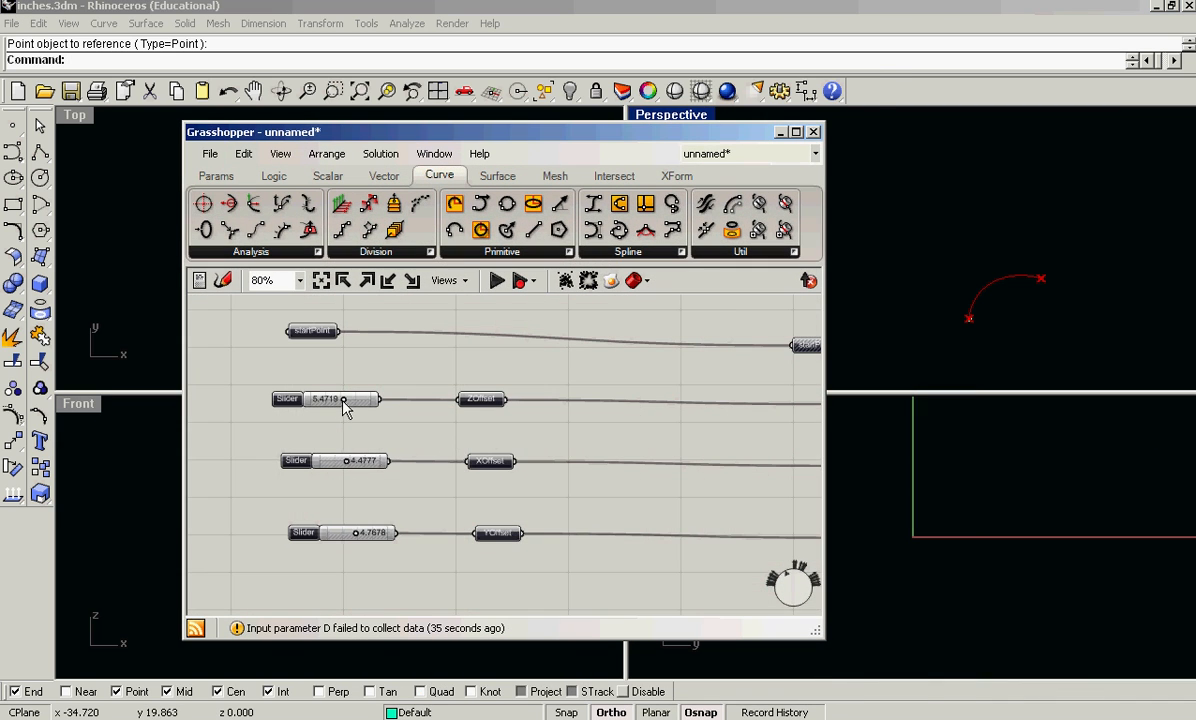
Step: Set ZOffset to about 9.38 and XOffset to about 0.54 to rebend the arc
drag(344, 399, 370, 399)
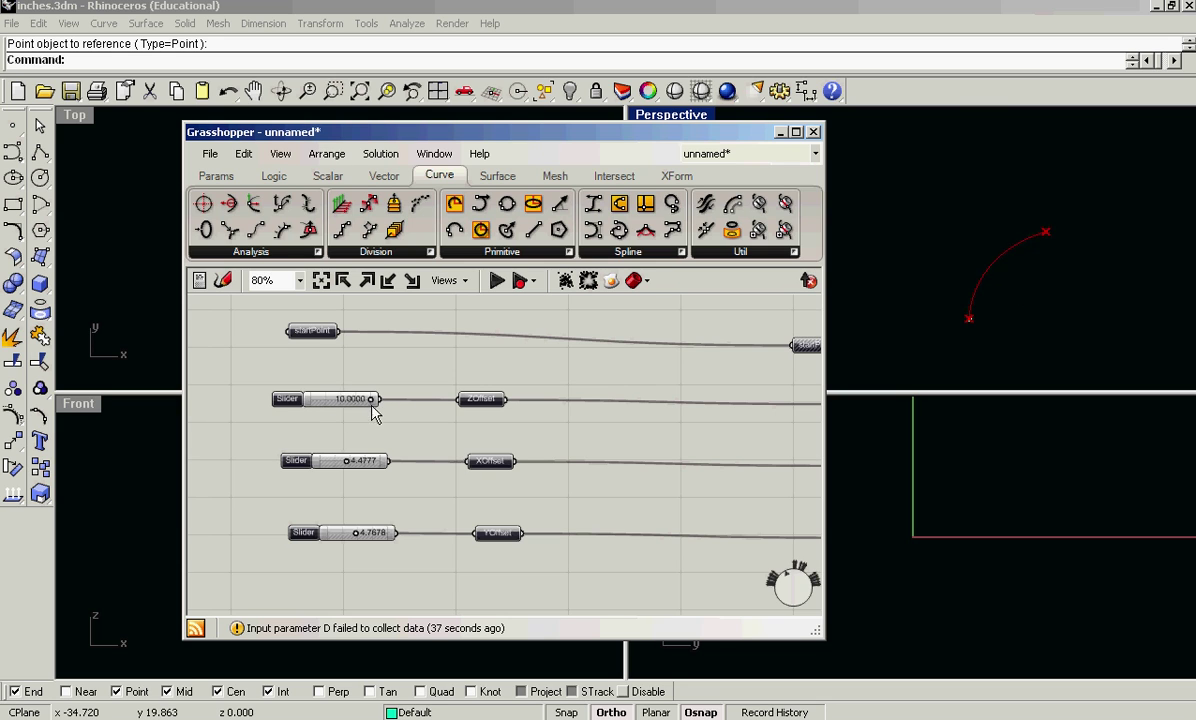
drag(370, 399, 367, 399)
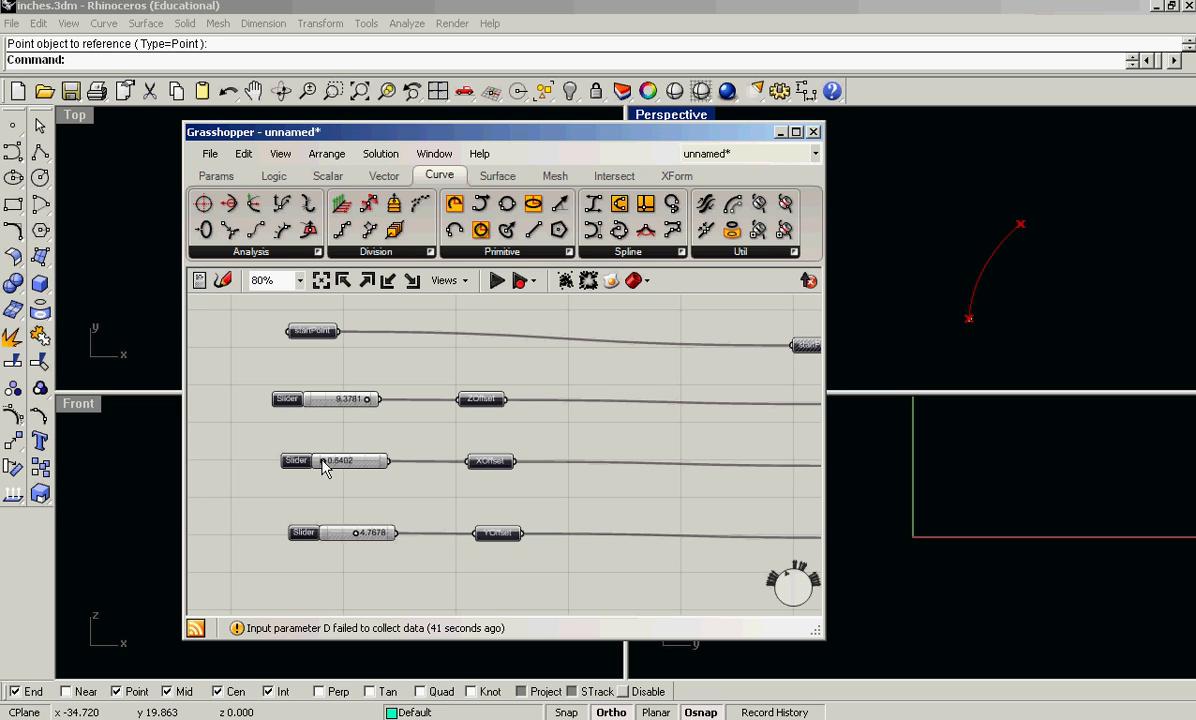
drag(323, 460, 360, 460)
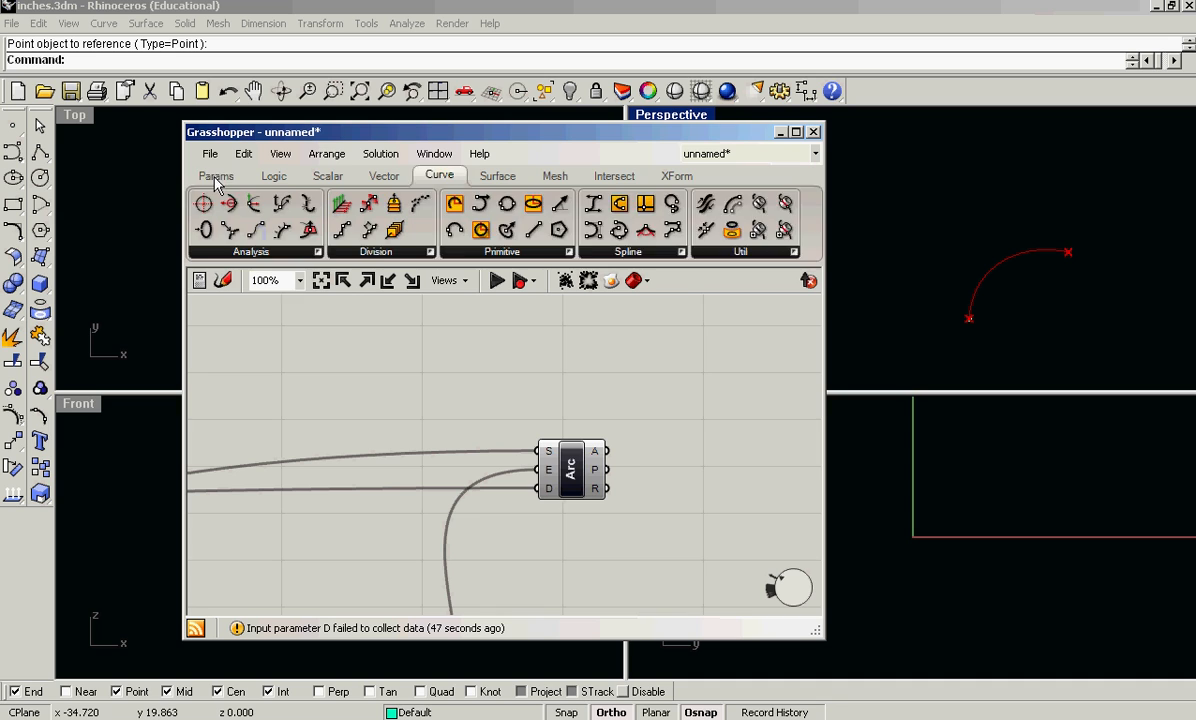
Step: Drop a Curve parameter fed by Arc's A output and rename it 'out' as the network output
click(216, 176)
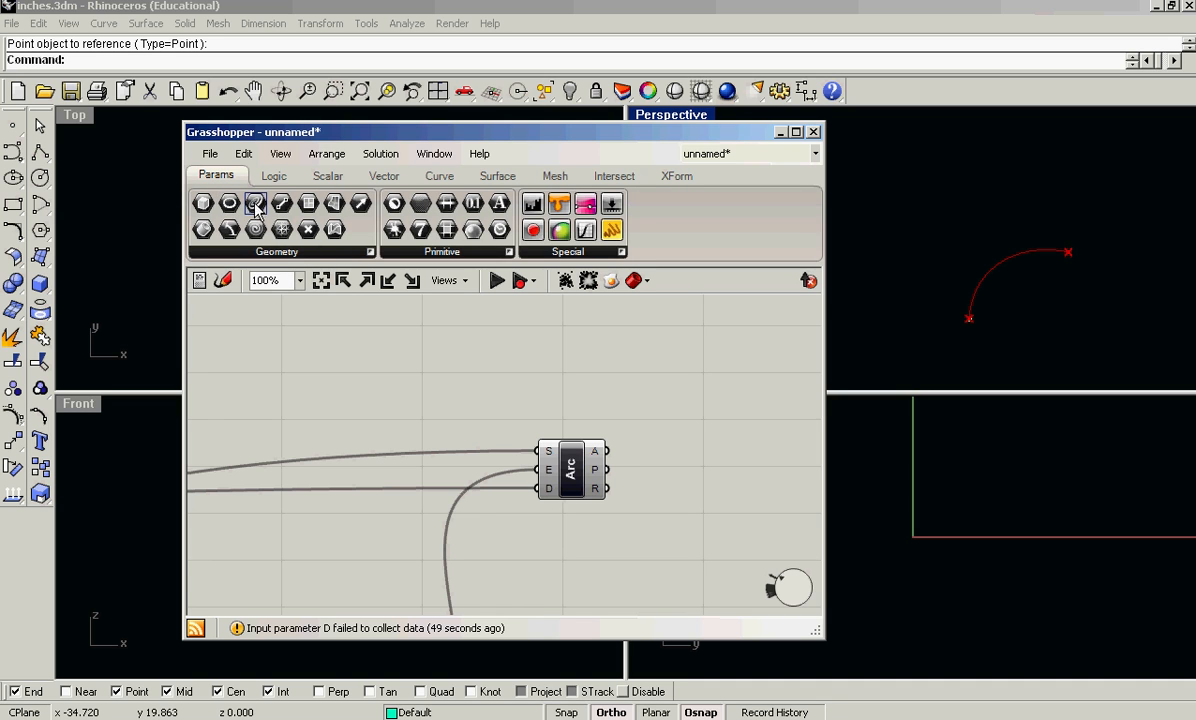
mouse_move(626, 493)
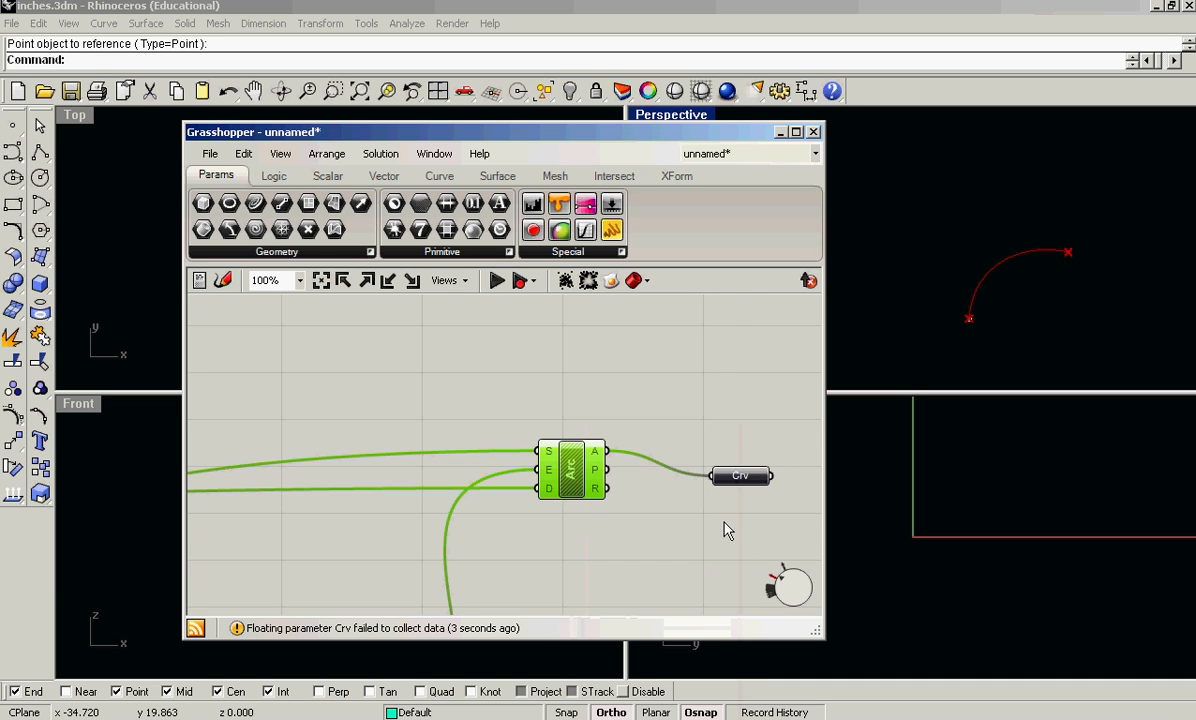
right_click(740, 475)
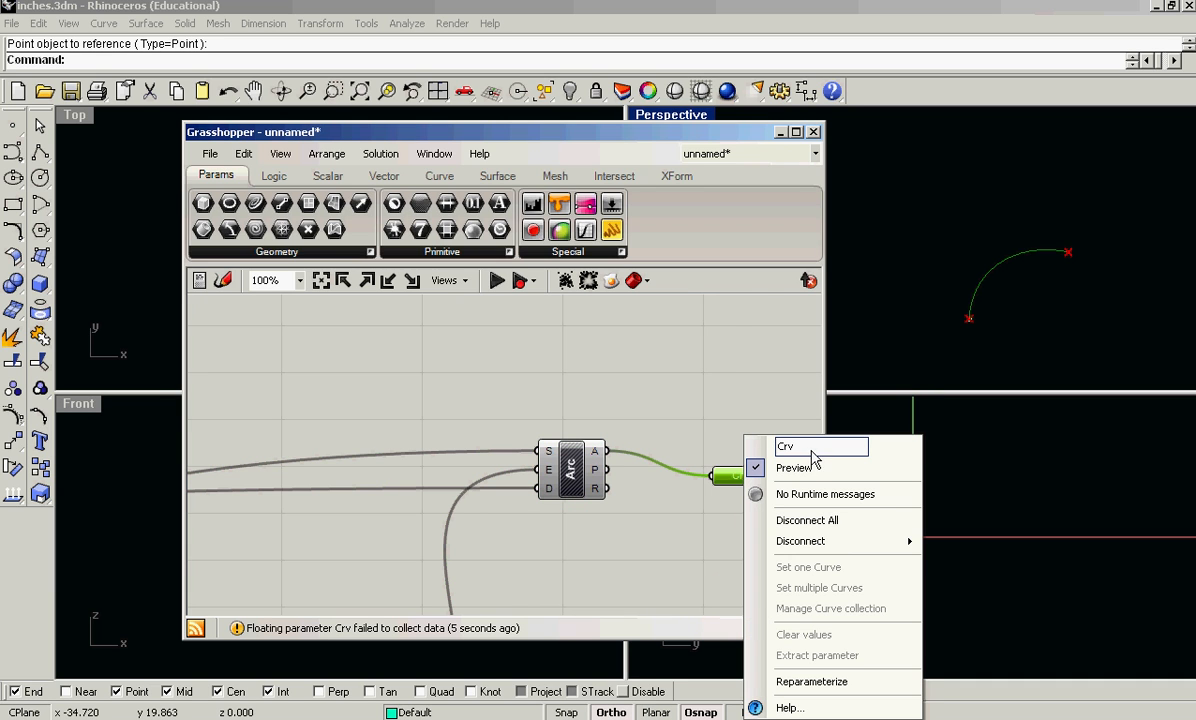
text(out)
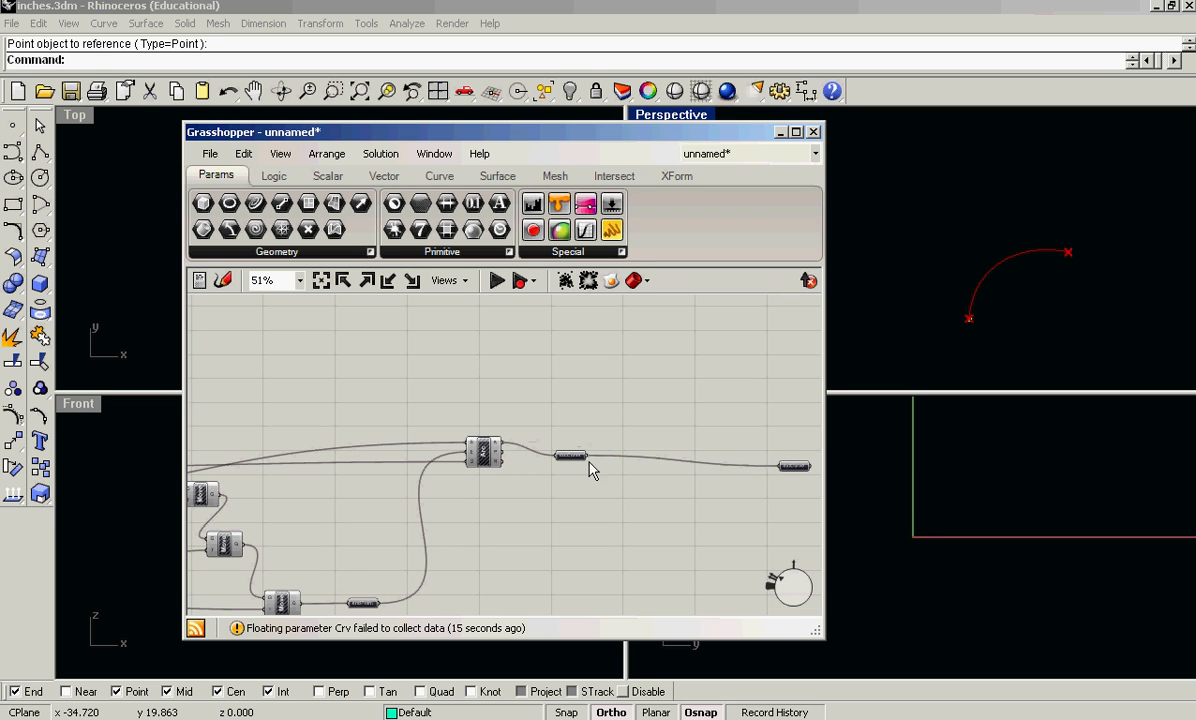
click(570, 455)
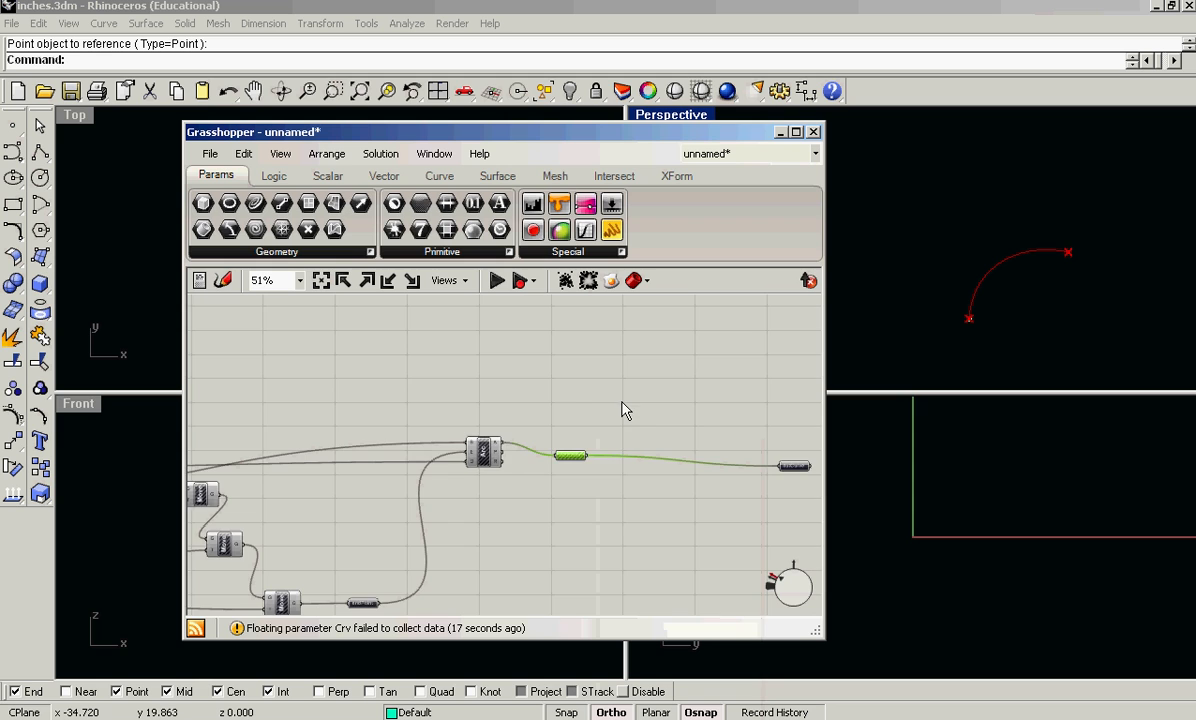
scroll(down, 3)
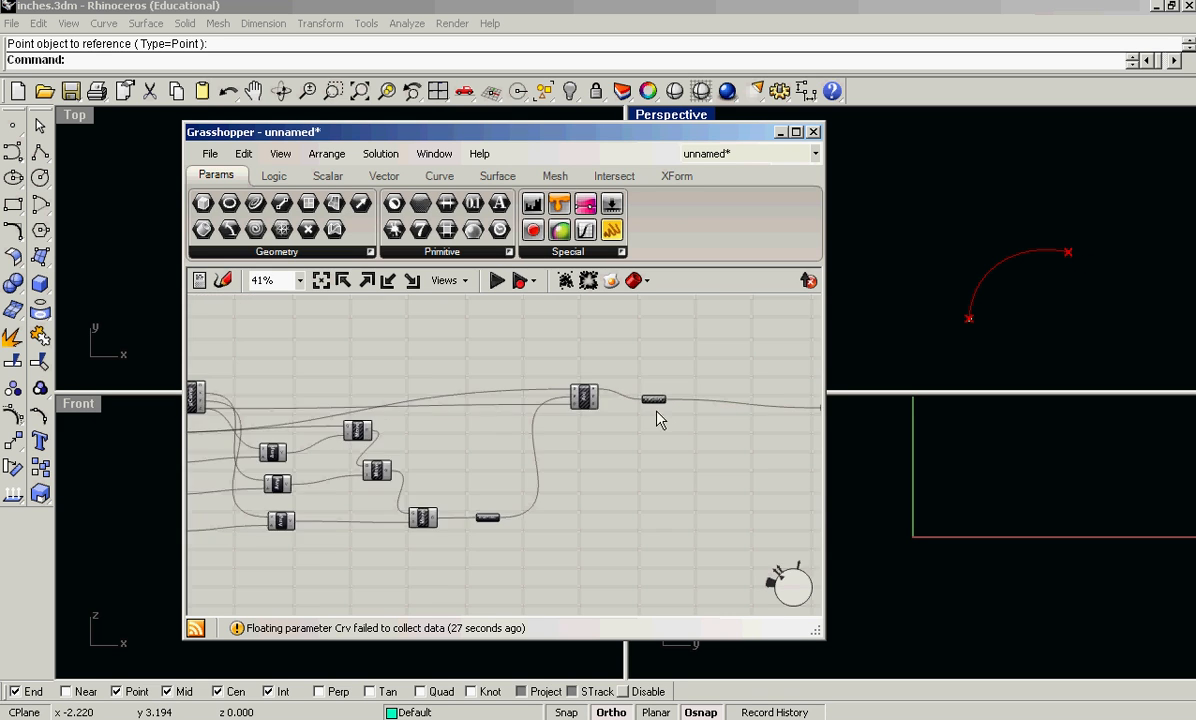
scroll(up, 3)
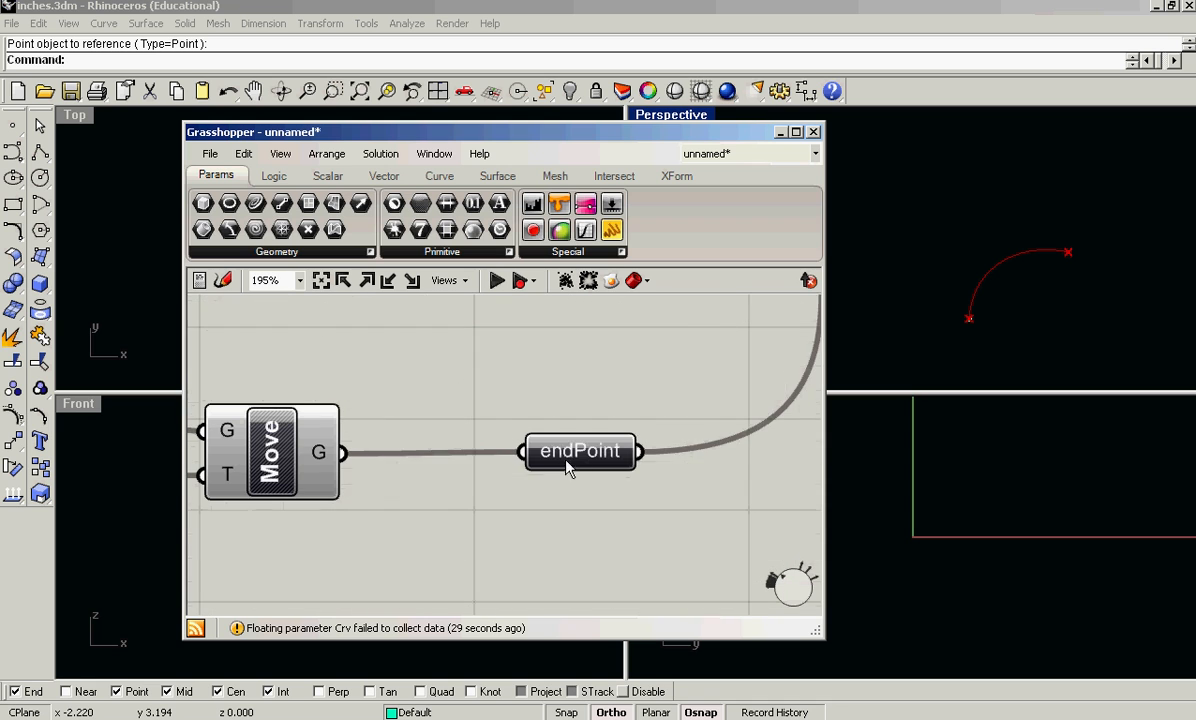
click(580, 451)
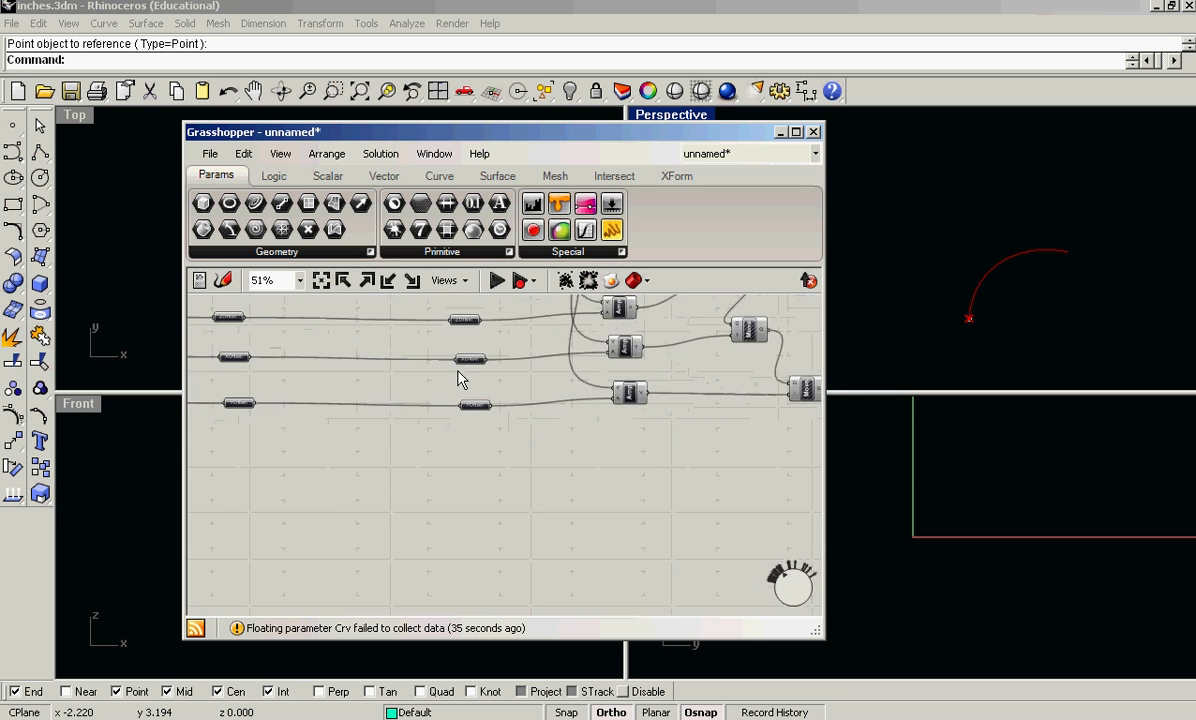
Step: Group all selected components via Arrange > Make Cluster and name the cluster 'bendy'
scroll(down, 3)
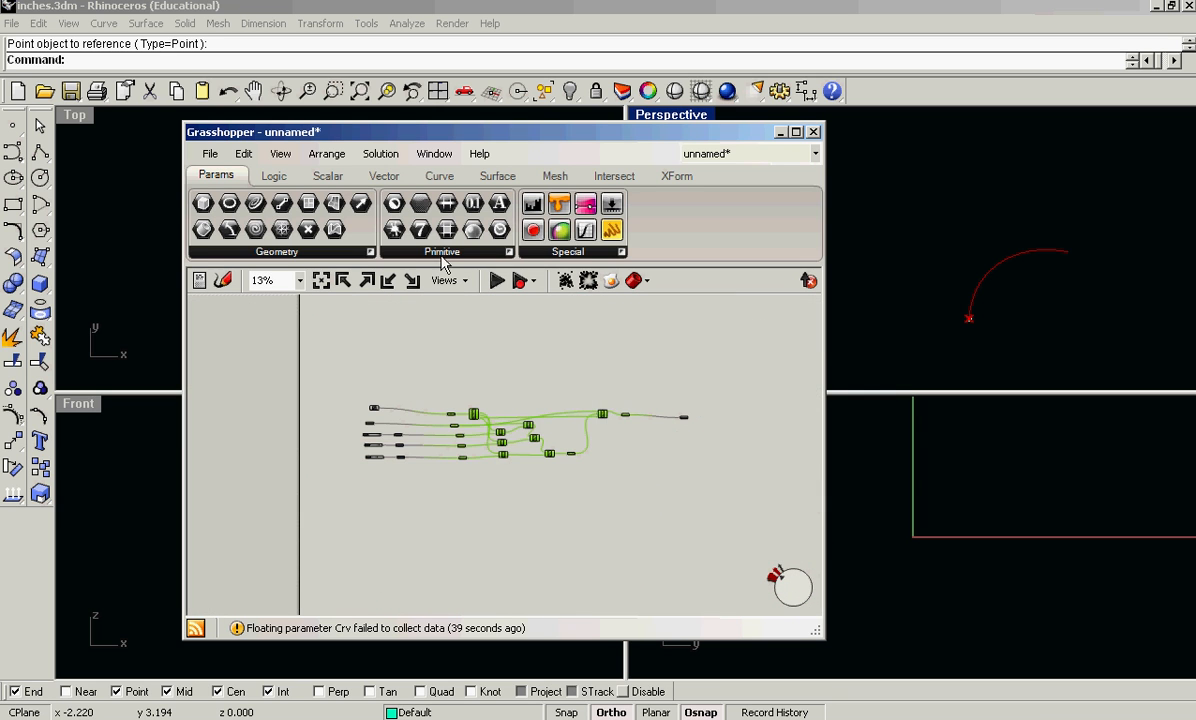
click(326, 153)
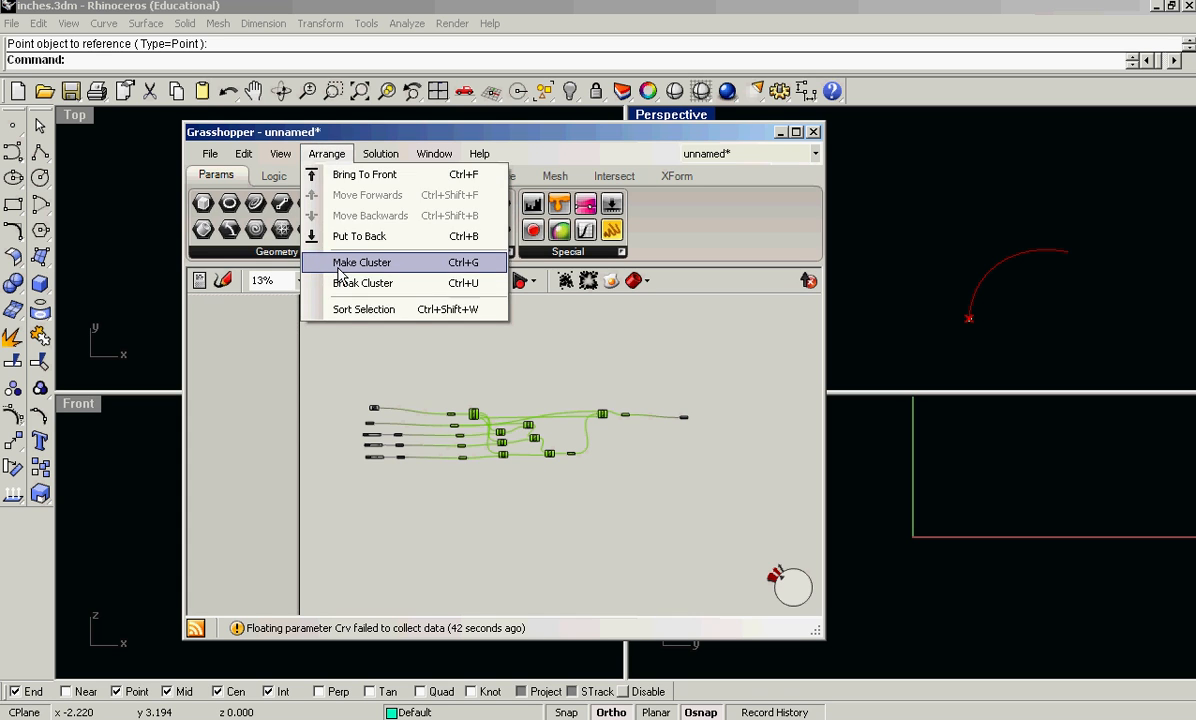
click(362, 262)
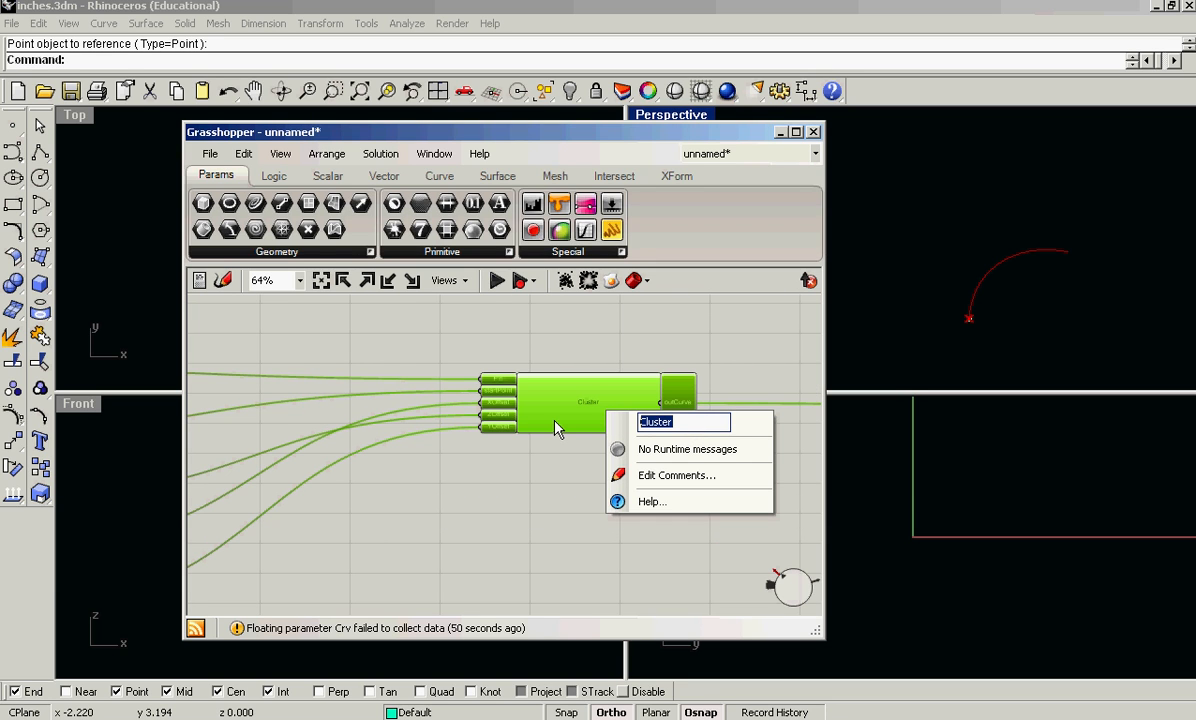
text(bendy)
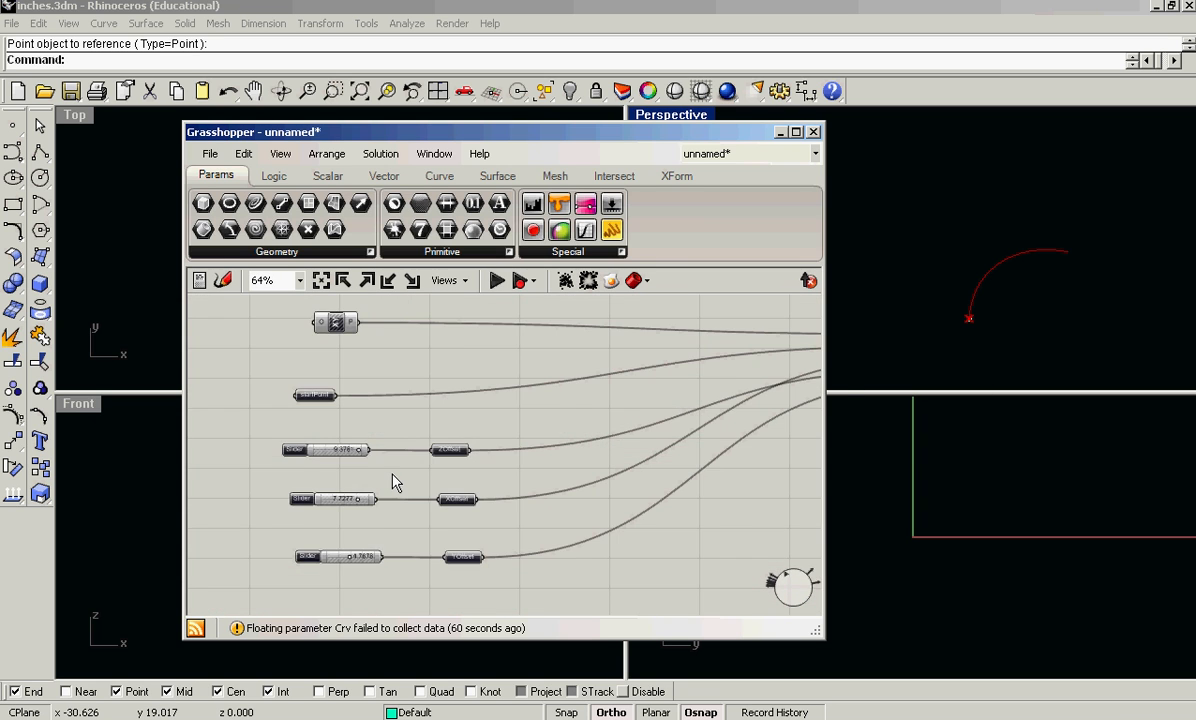
drag(253, 131, 517, 224)
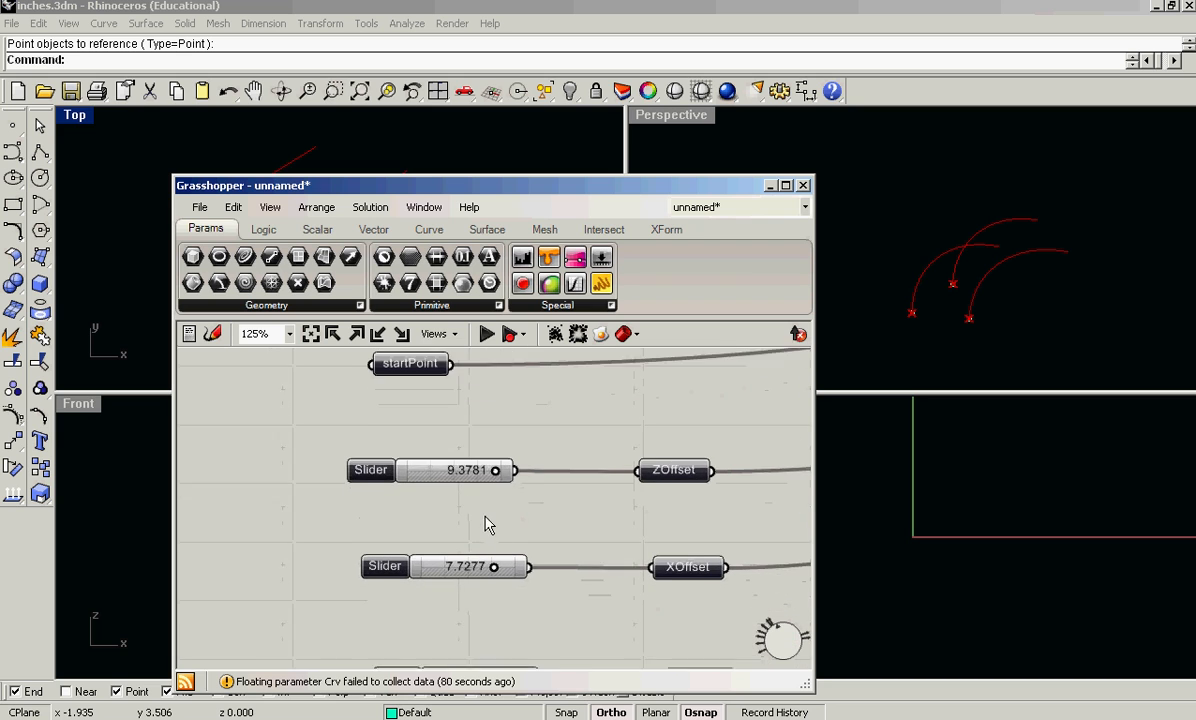
Step: Set the ZOffset slider to about 3.37 and the XOffset slider to about 2.88
drag(497, 470, 432, 465)
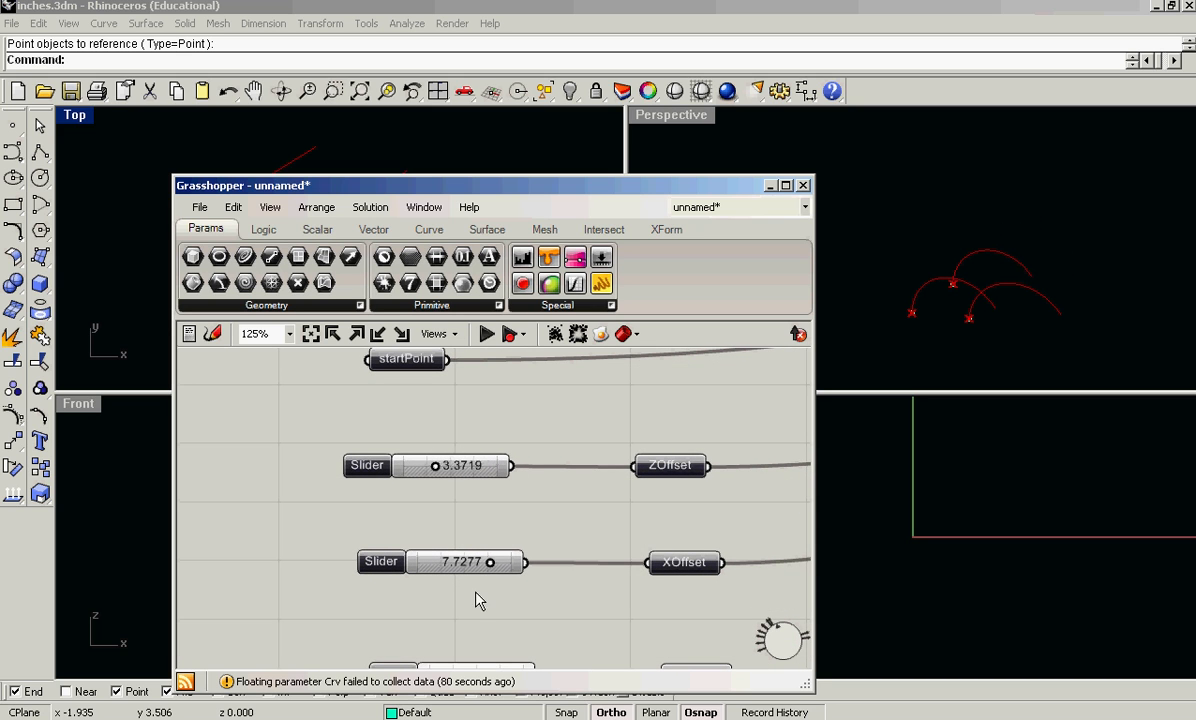
drag(490, 561, 422, 561)
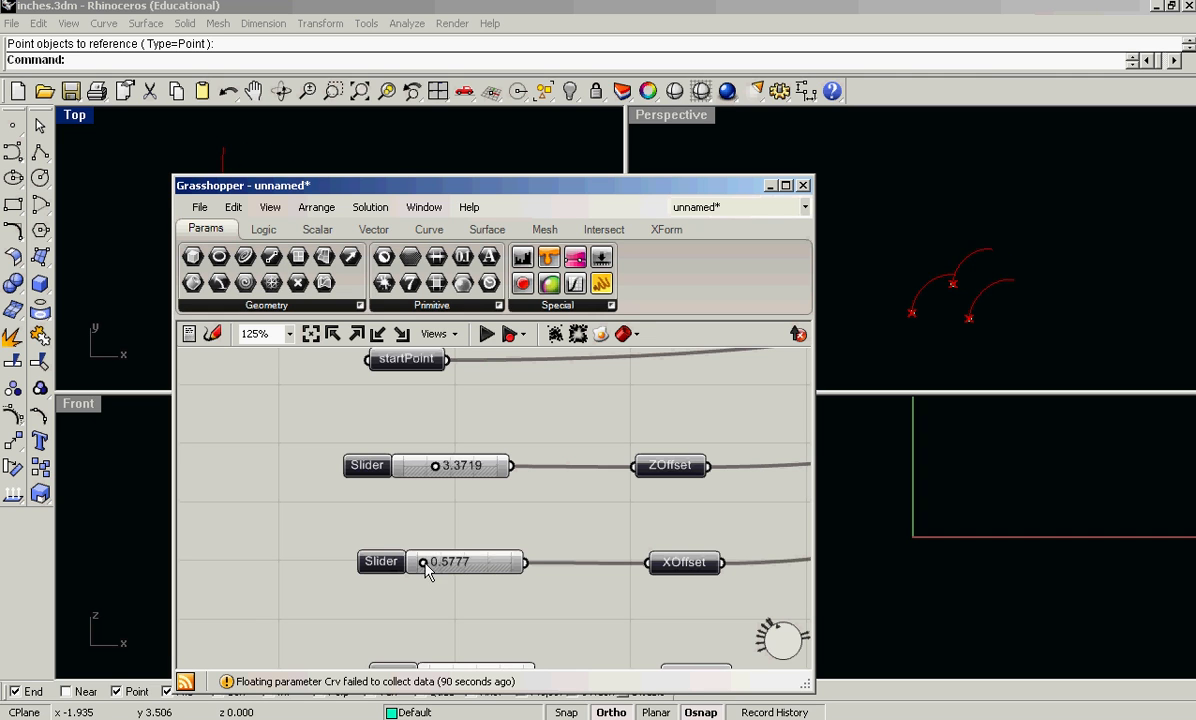
drag(424, 561, 444, 561)
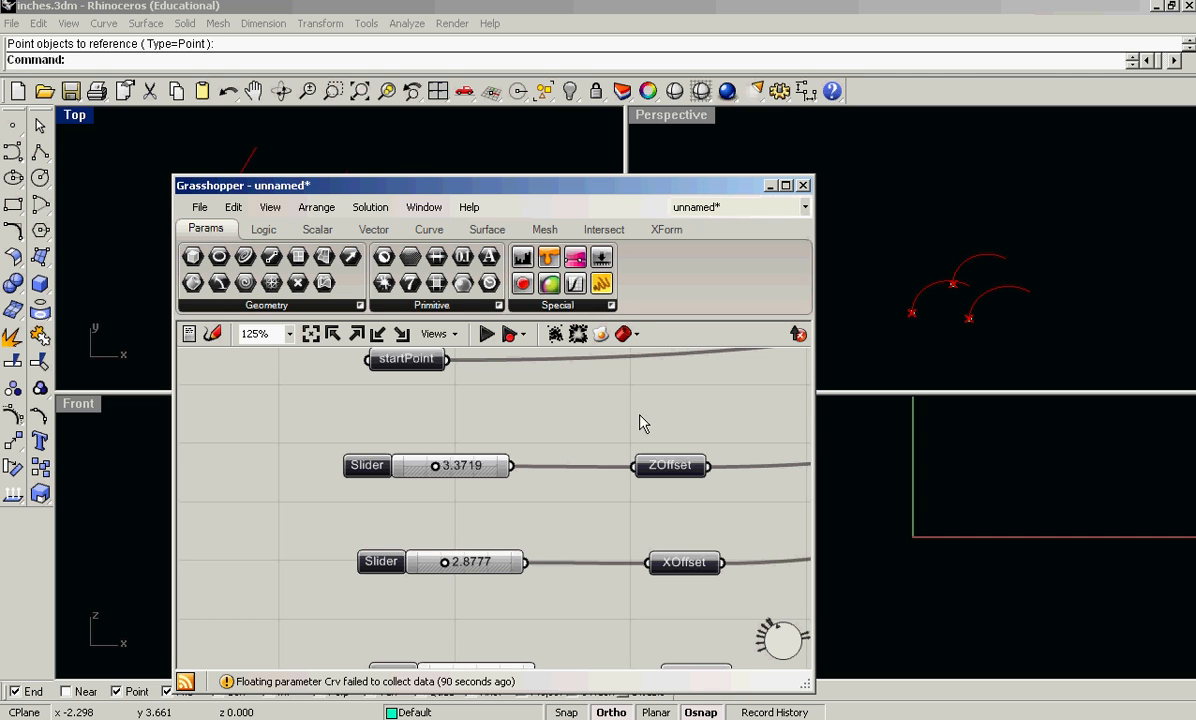